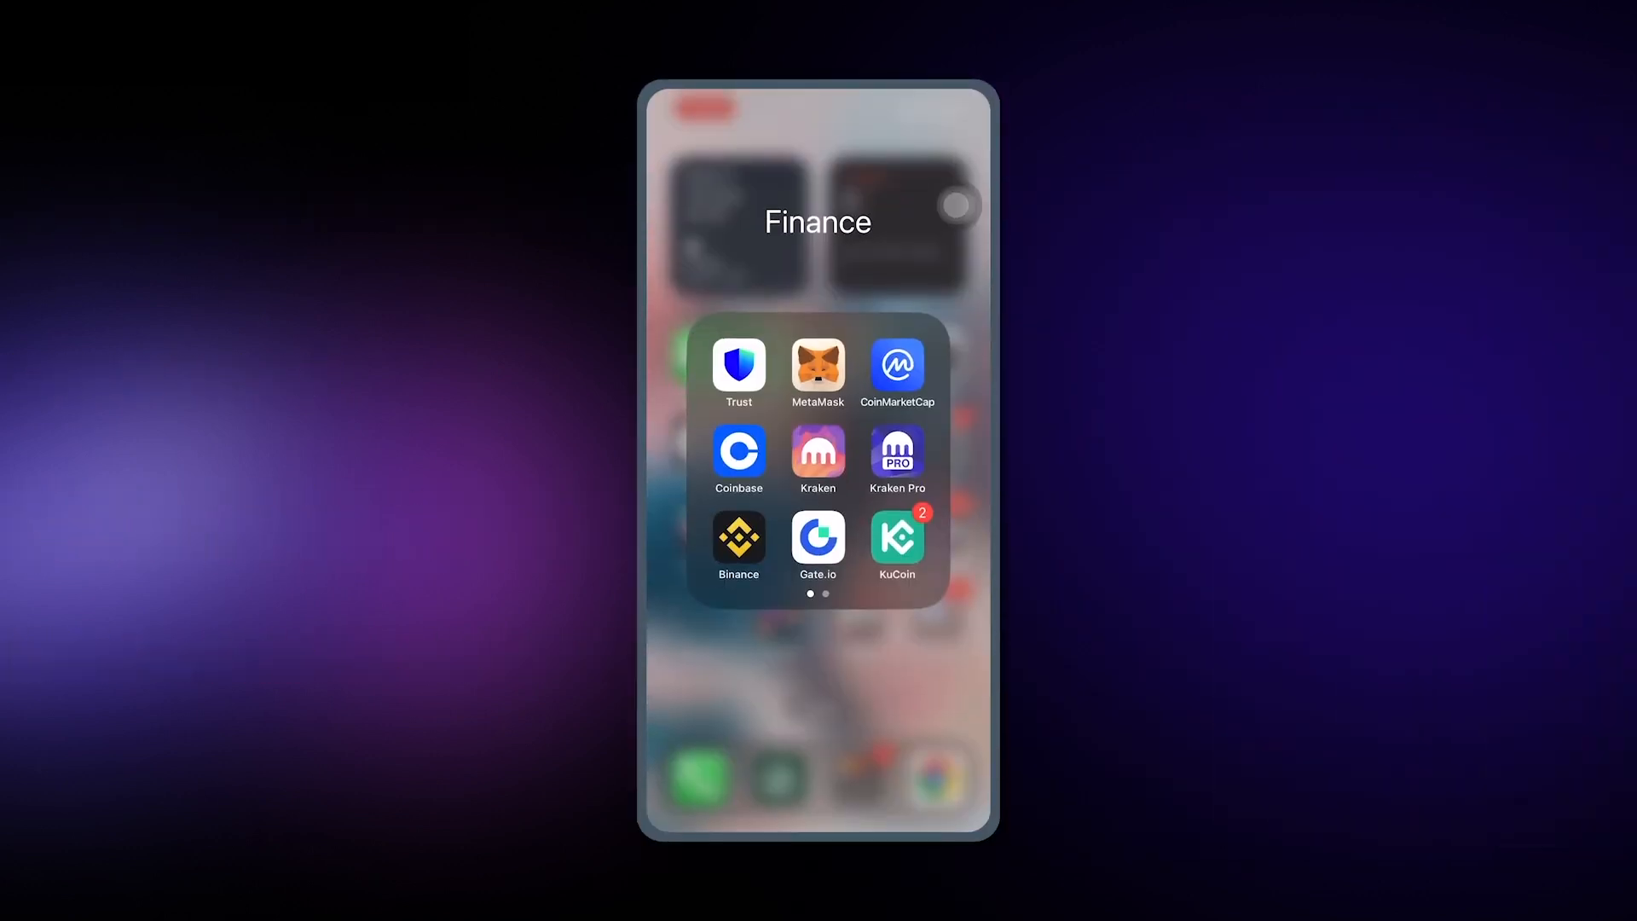
- Launch the Kraken app from the Finance folder to reach the portfolio overview
left_click(819, 450)
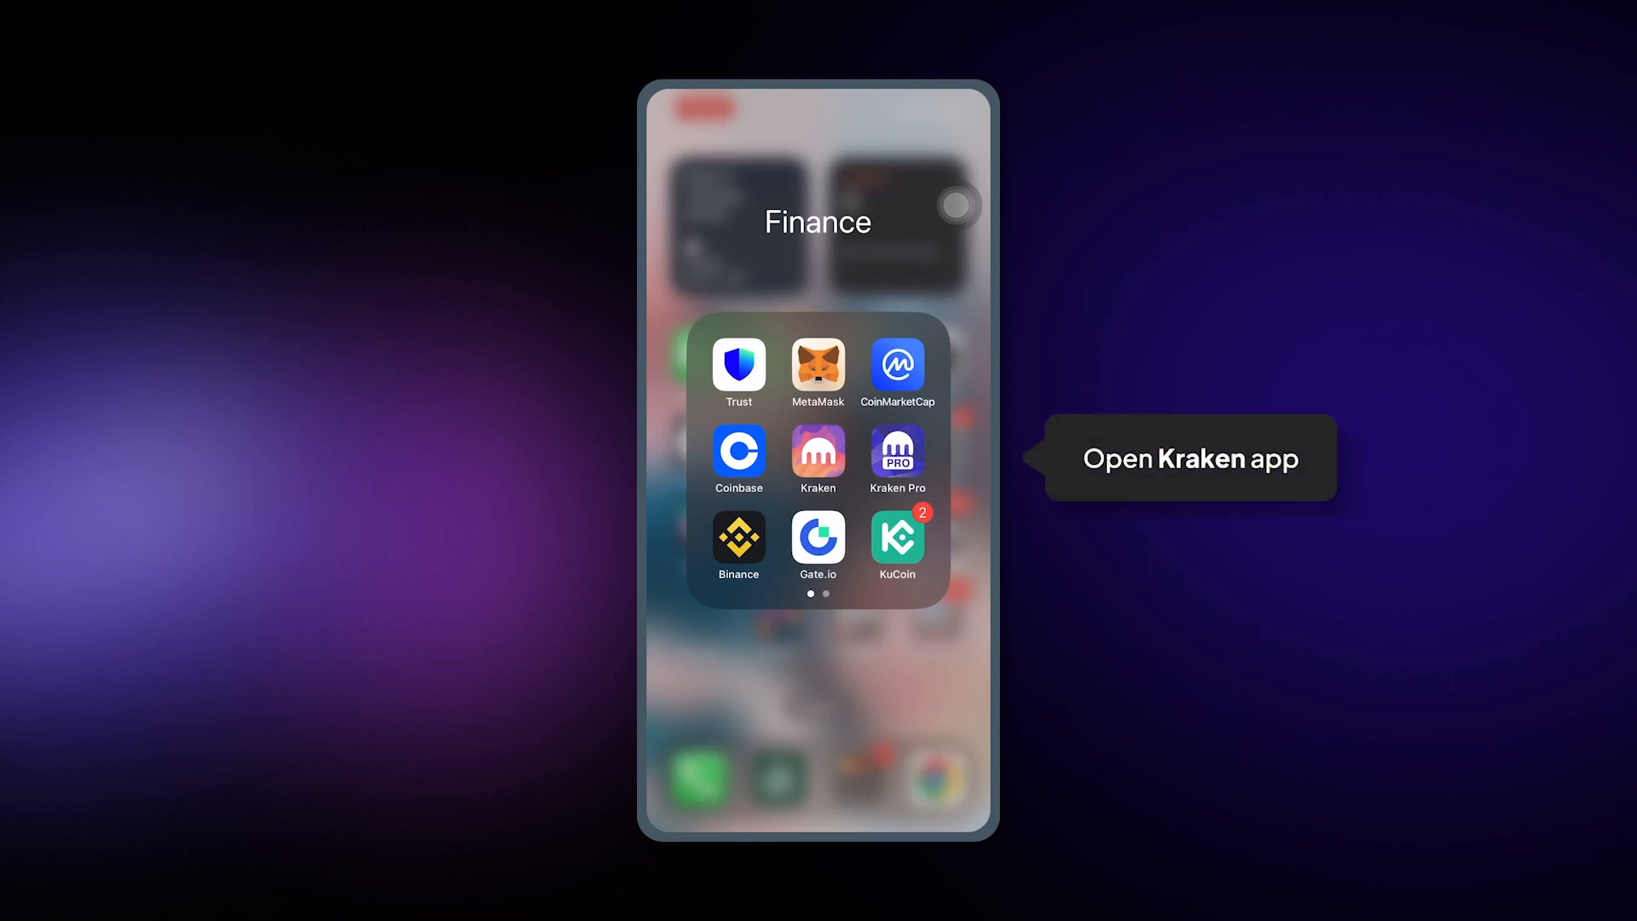
left_click(818, 457)
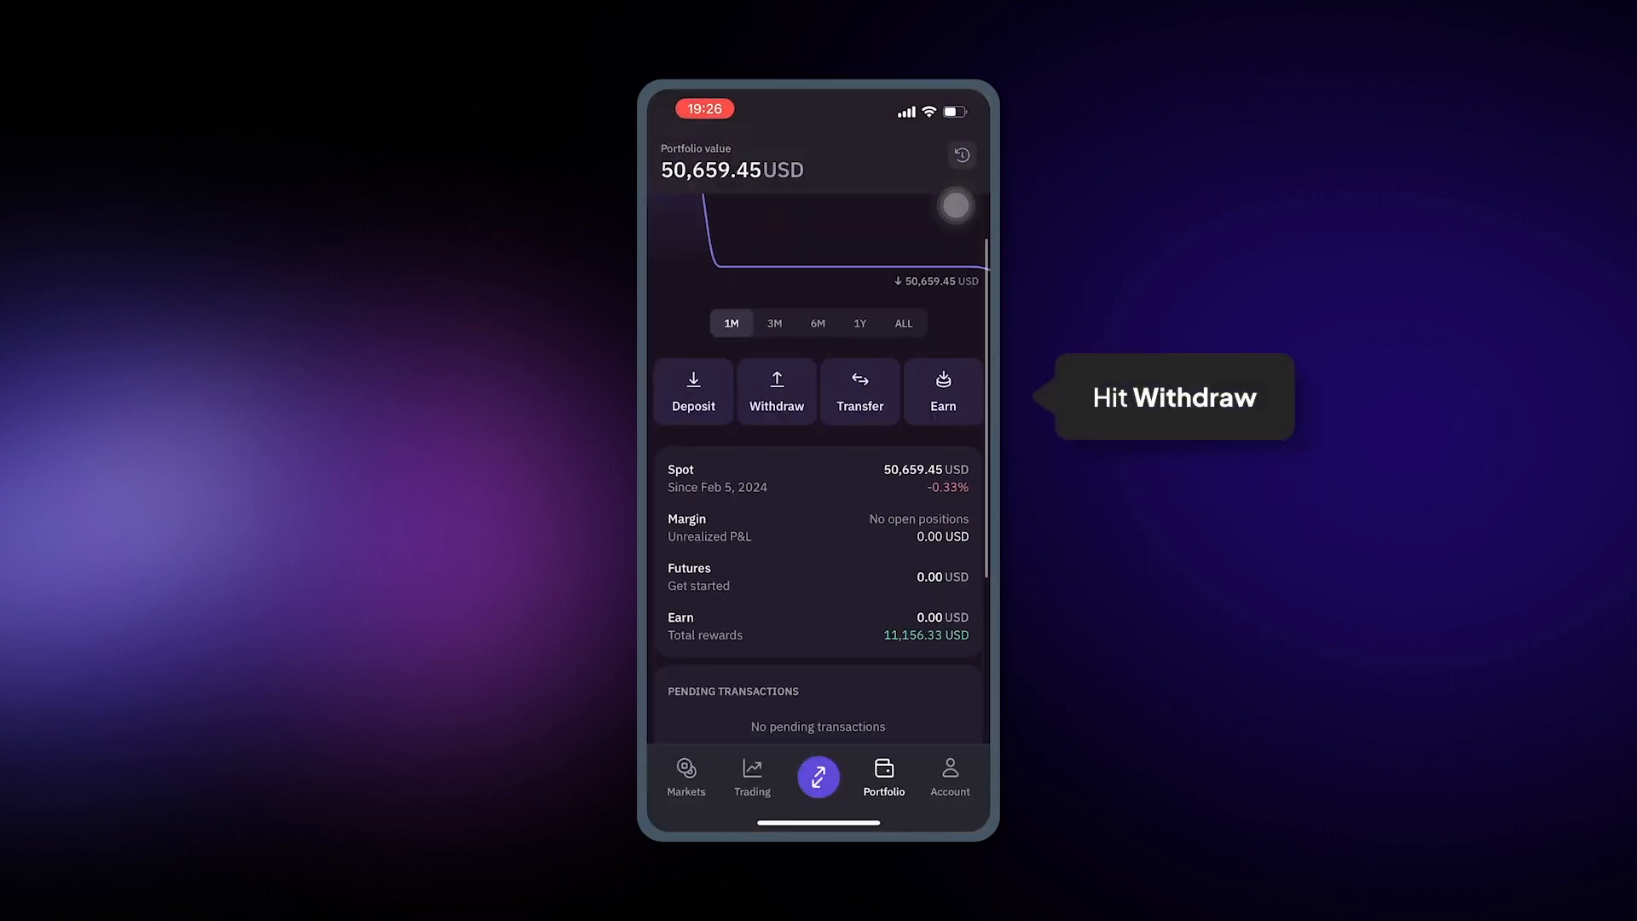
- Start a Polkadot (DOT) withdrawal and begin adding a new withdrawal address
left_click(775, 390)
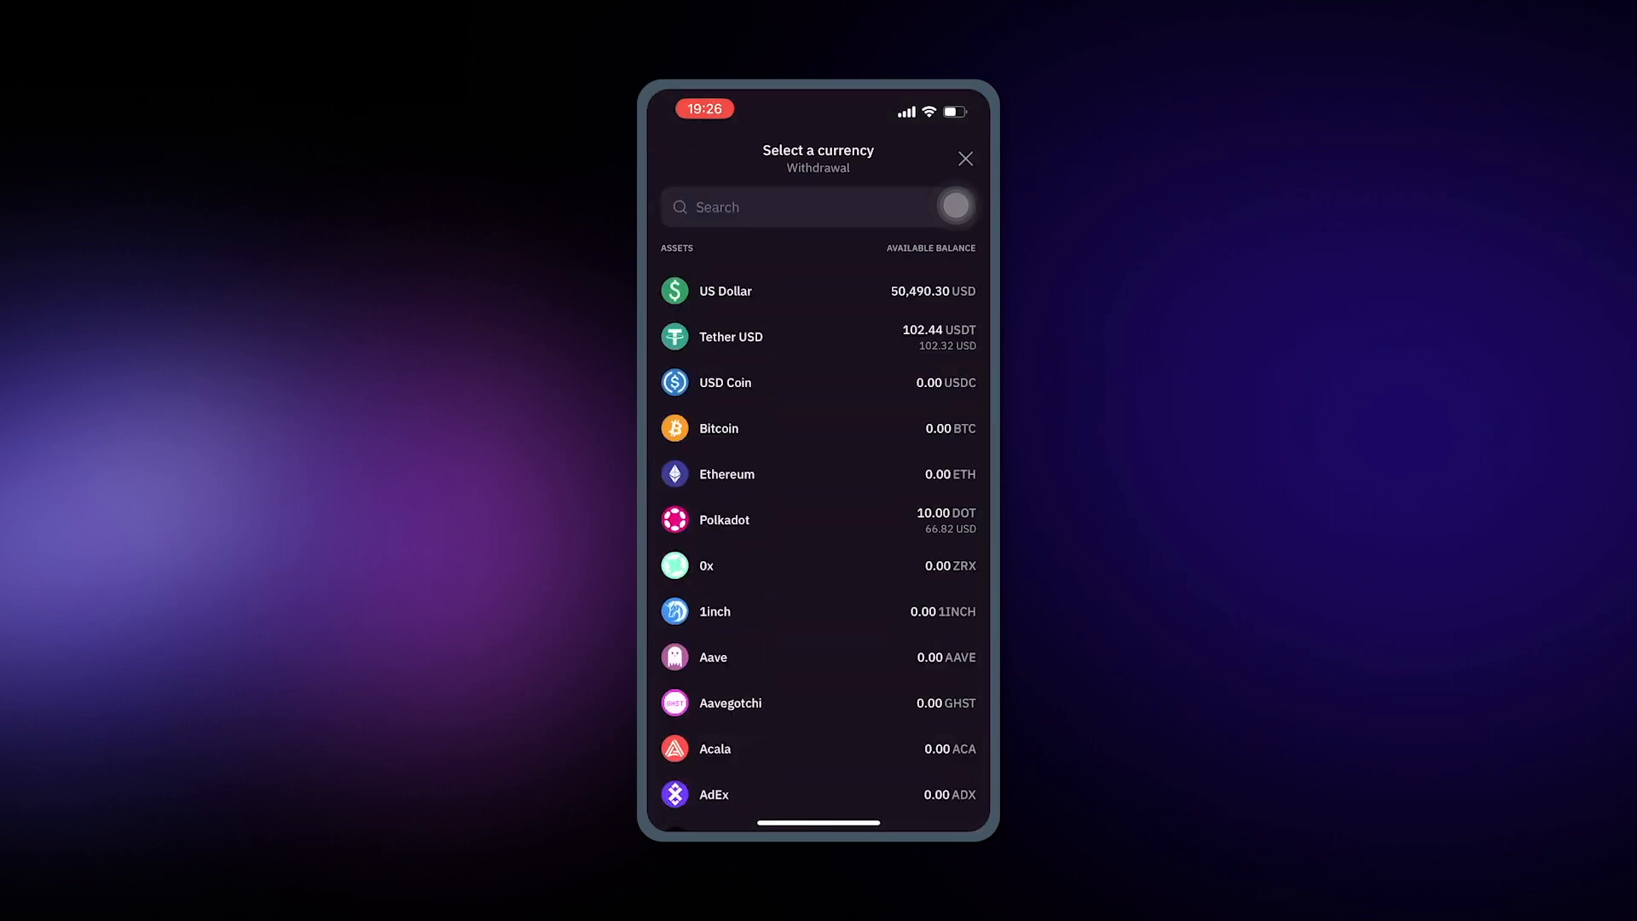
left_click(722, 520)
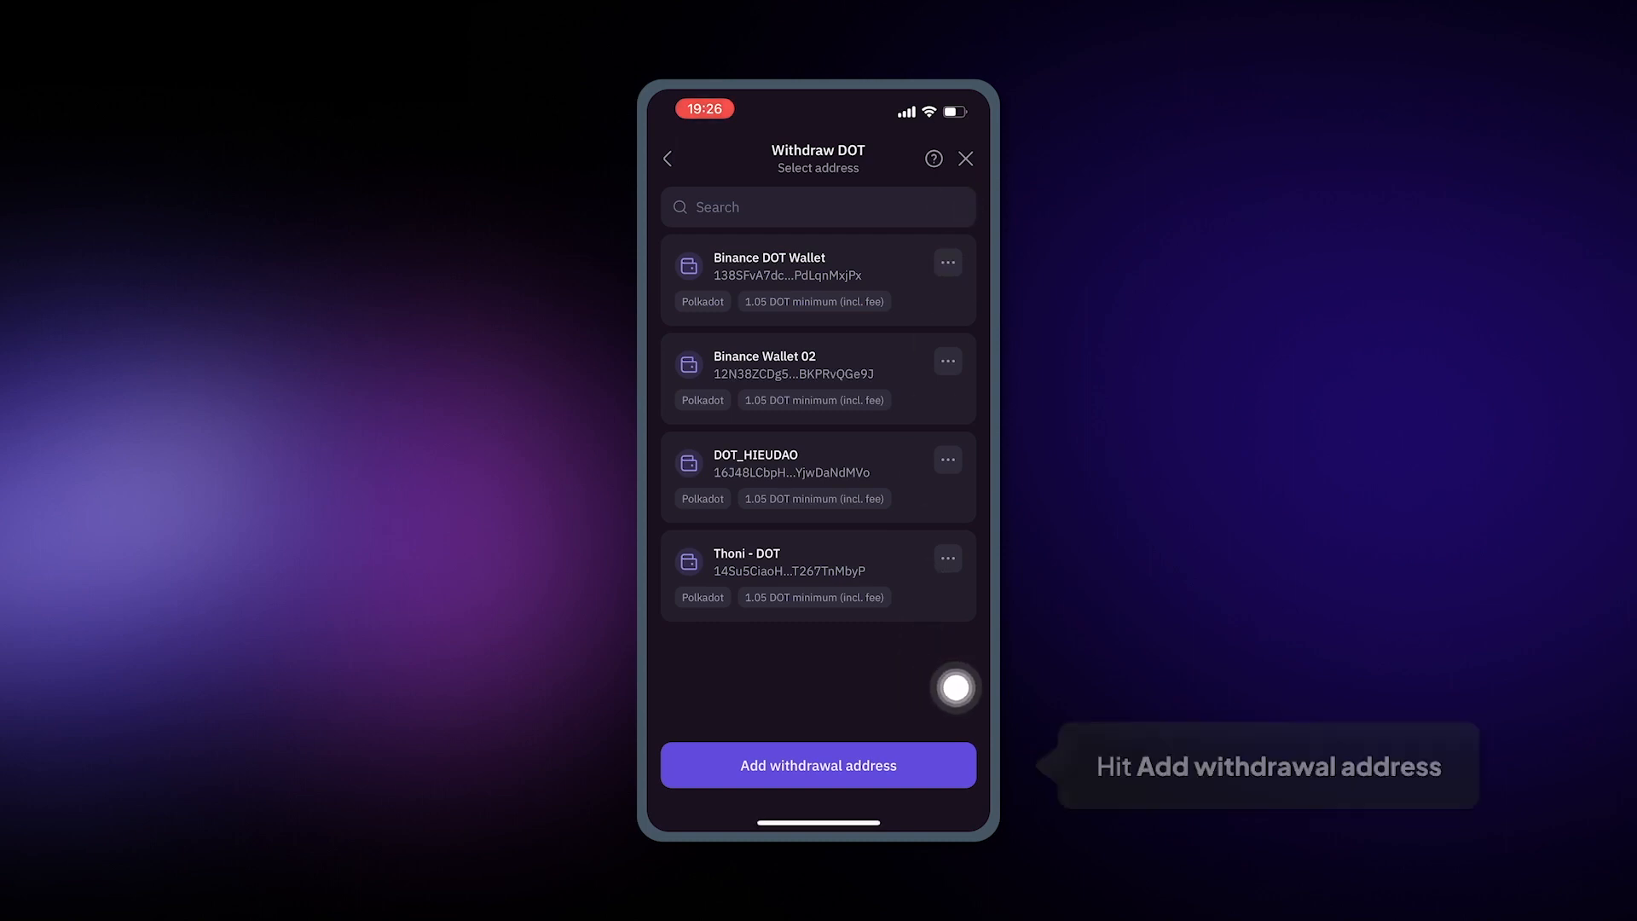
left_click(818, 764)
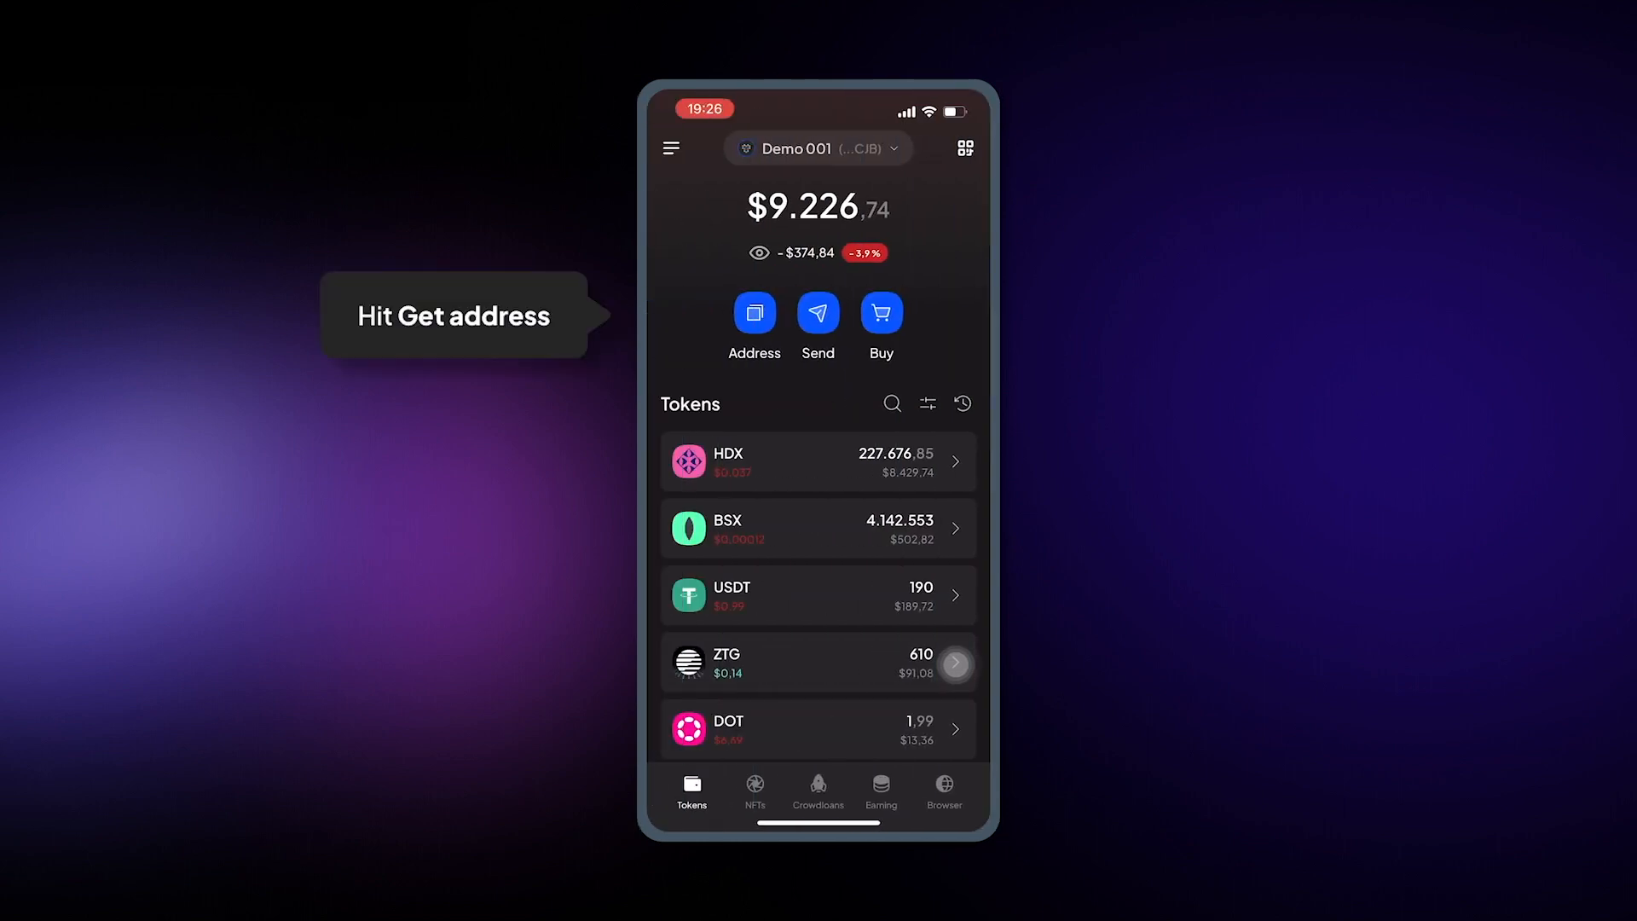
- Get the wallet's DOT (Polkadot) receiving address and copy it
left_click(753, 311)
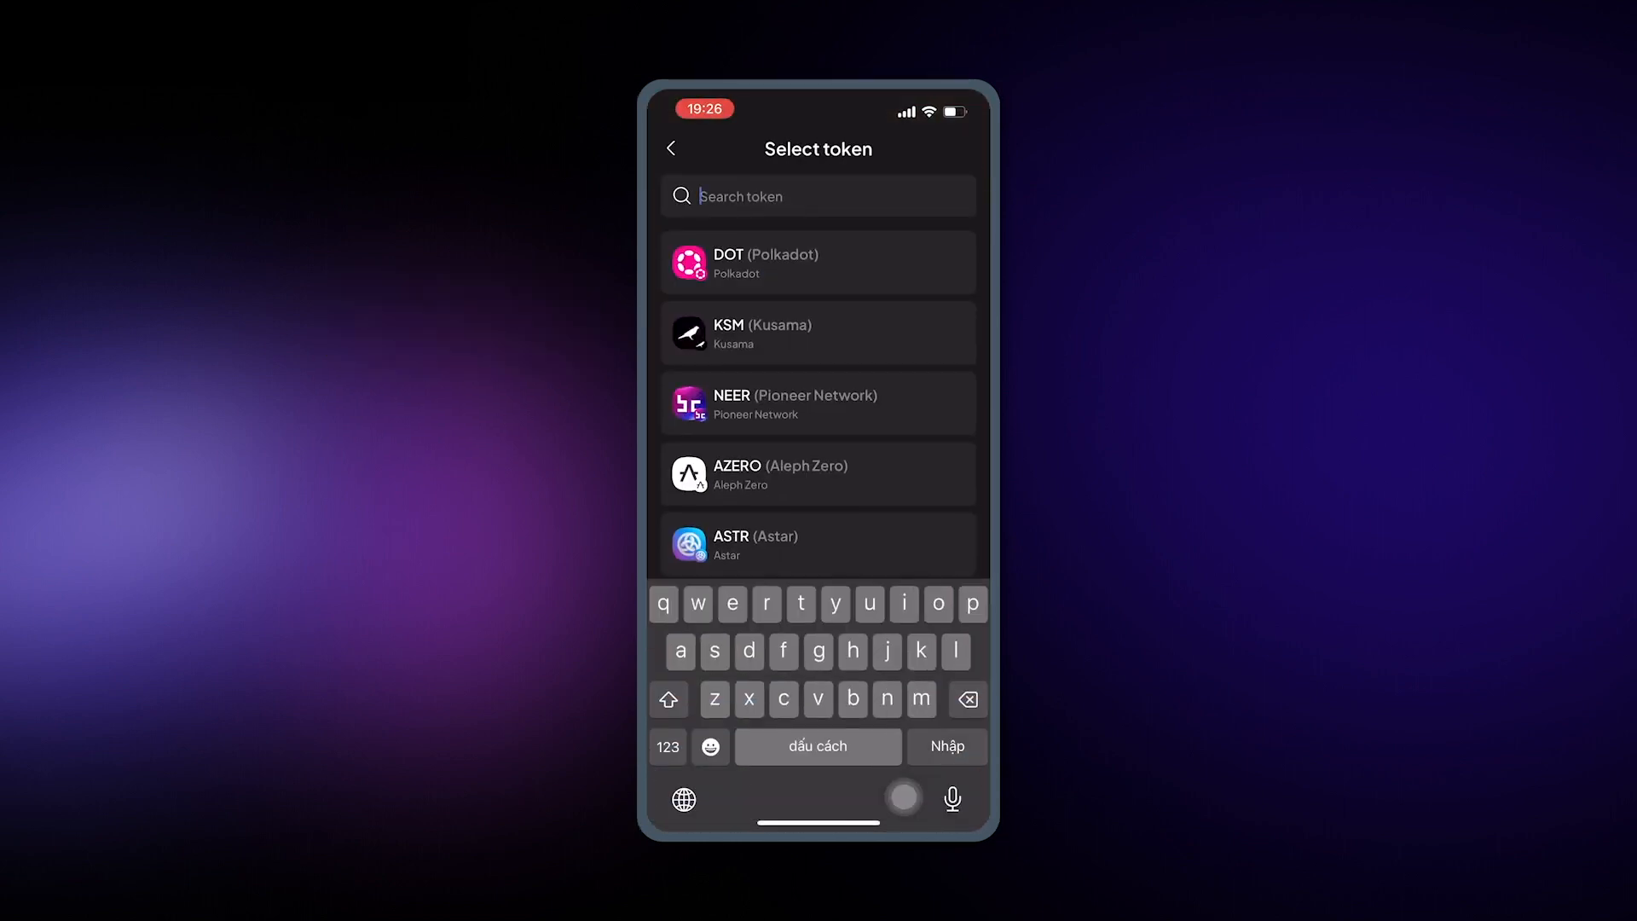
left_click(819, 263)
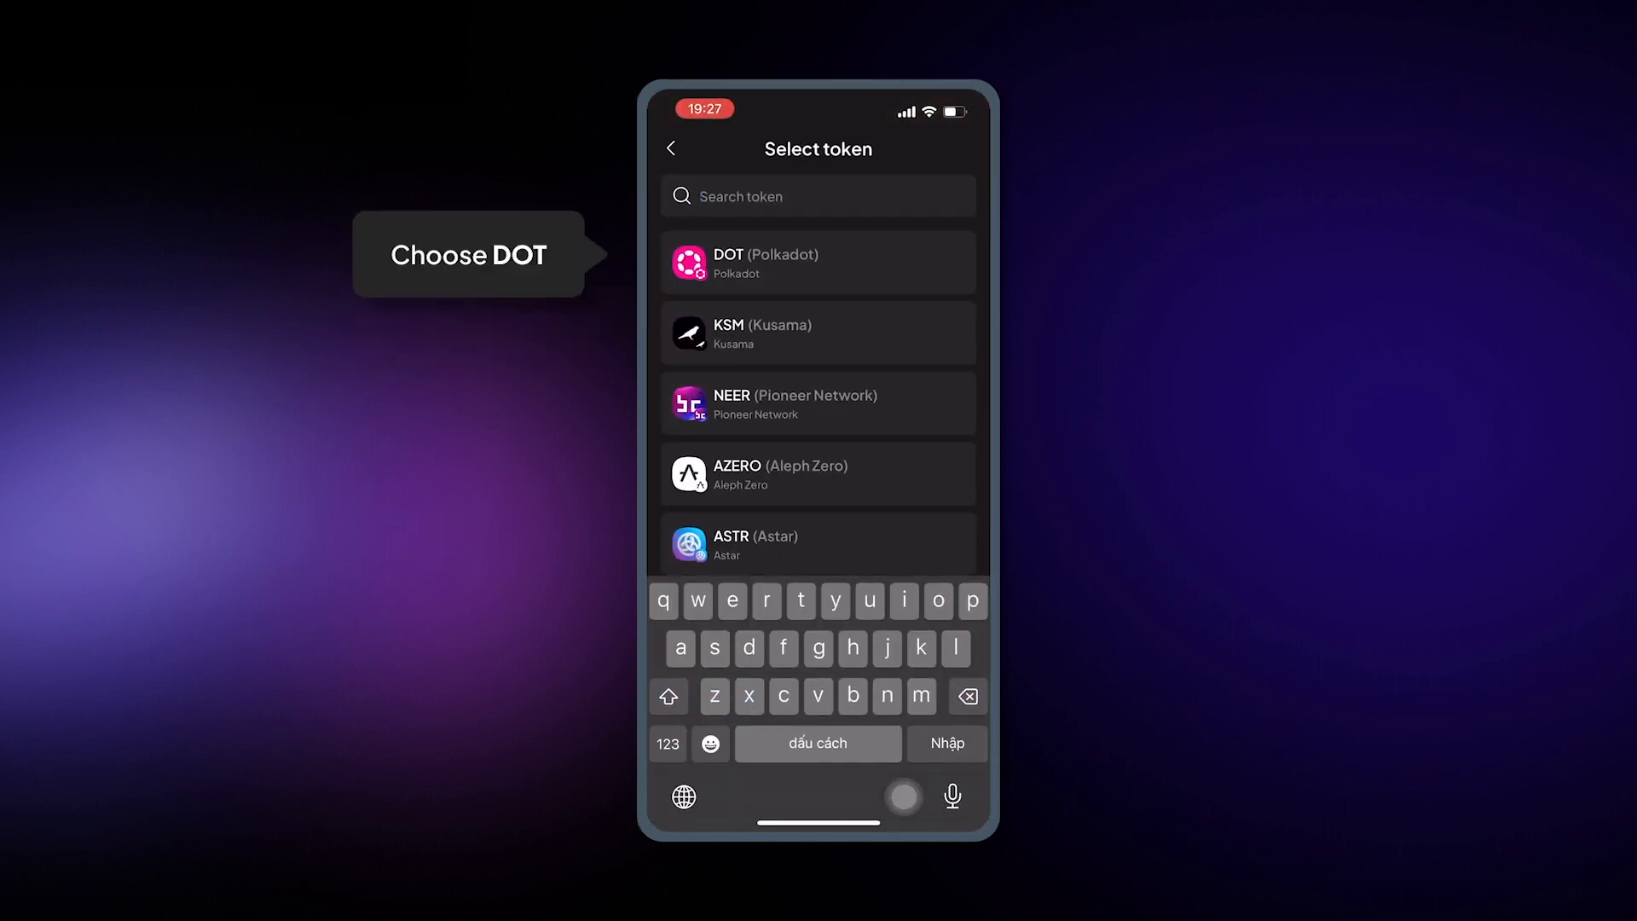
left_click(818, 263)
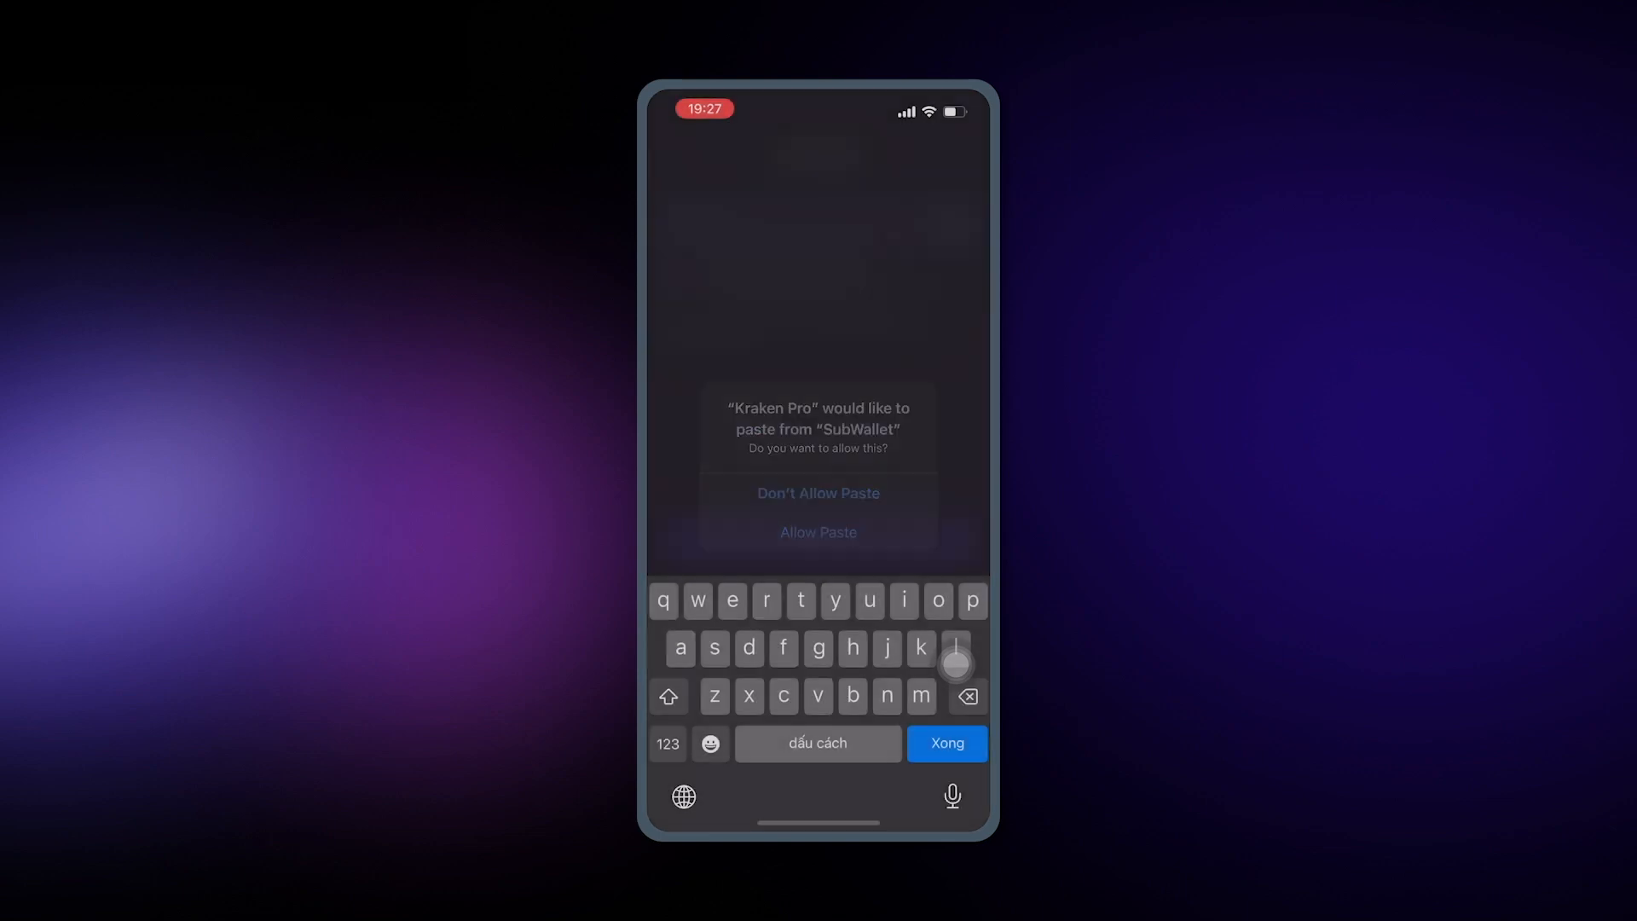
- Paste the copied SubWallet address and describe it as 'Demo SubWallet'
left_click(818, 532)
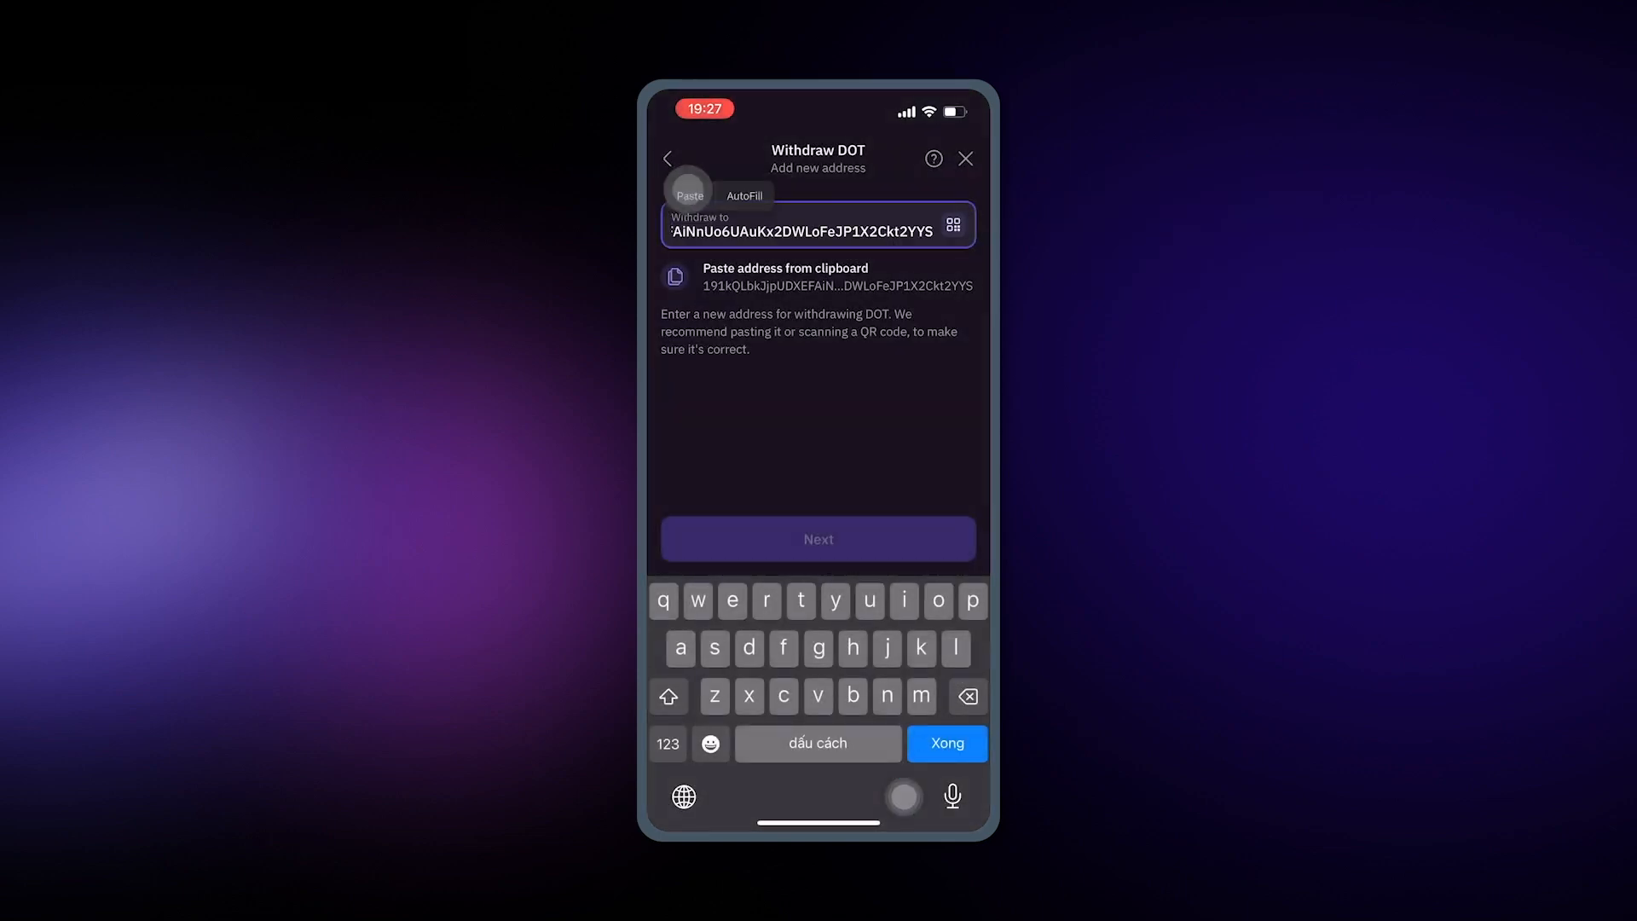
left_click(818, 538)
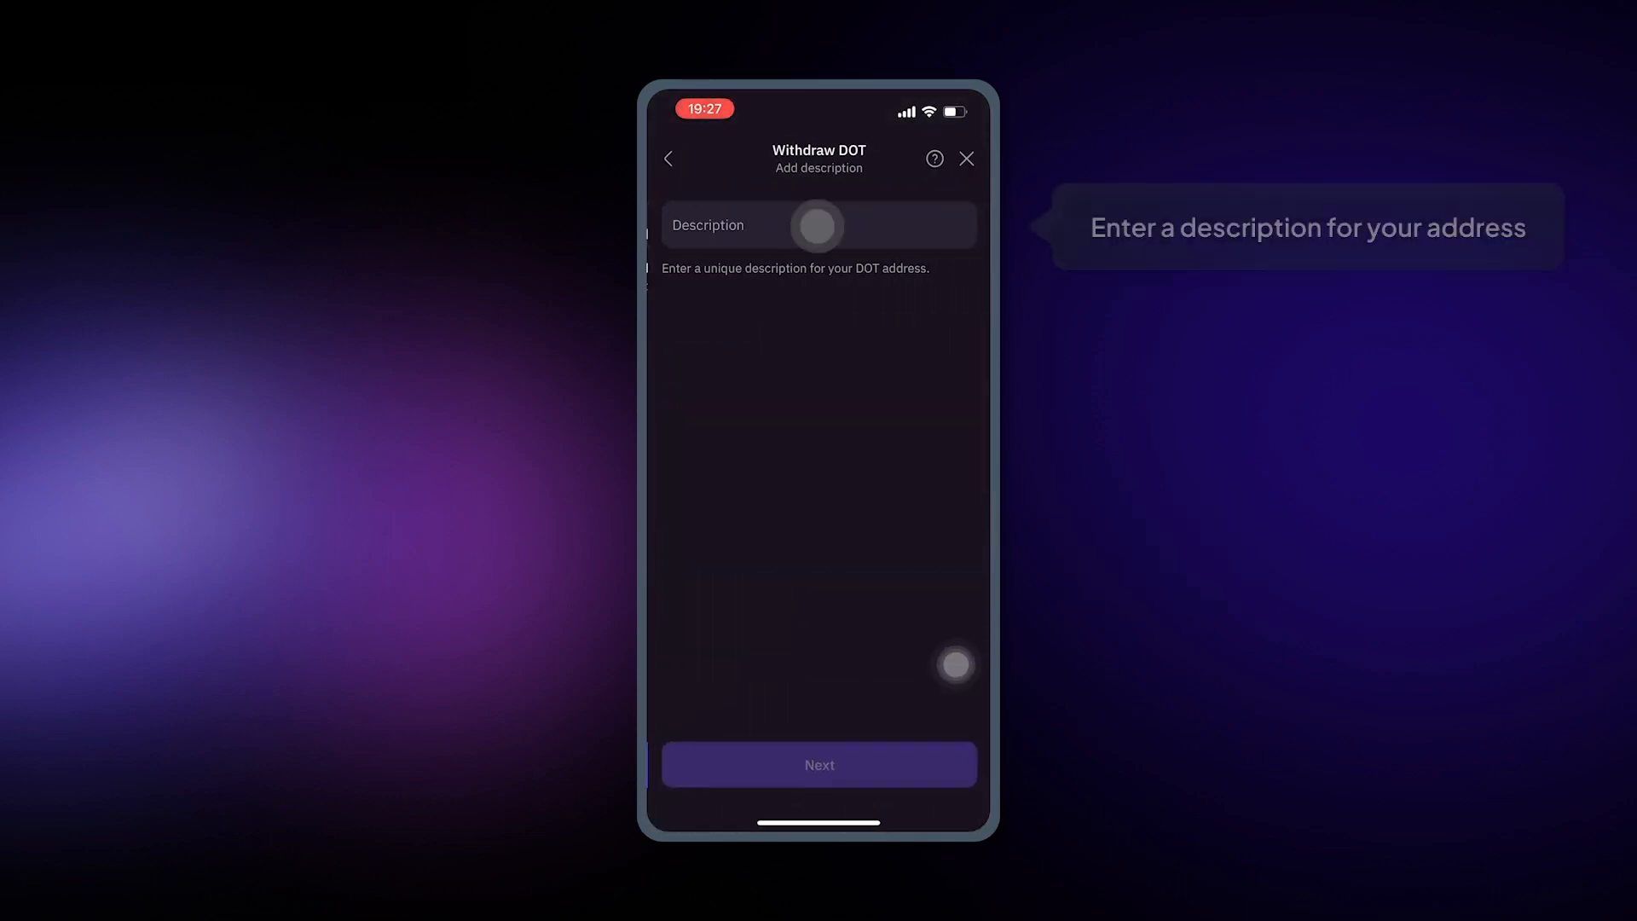
left_click(818, 225)
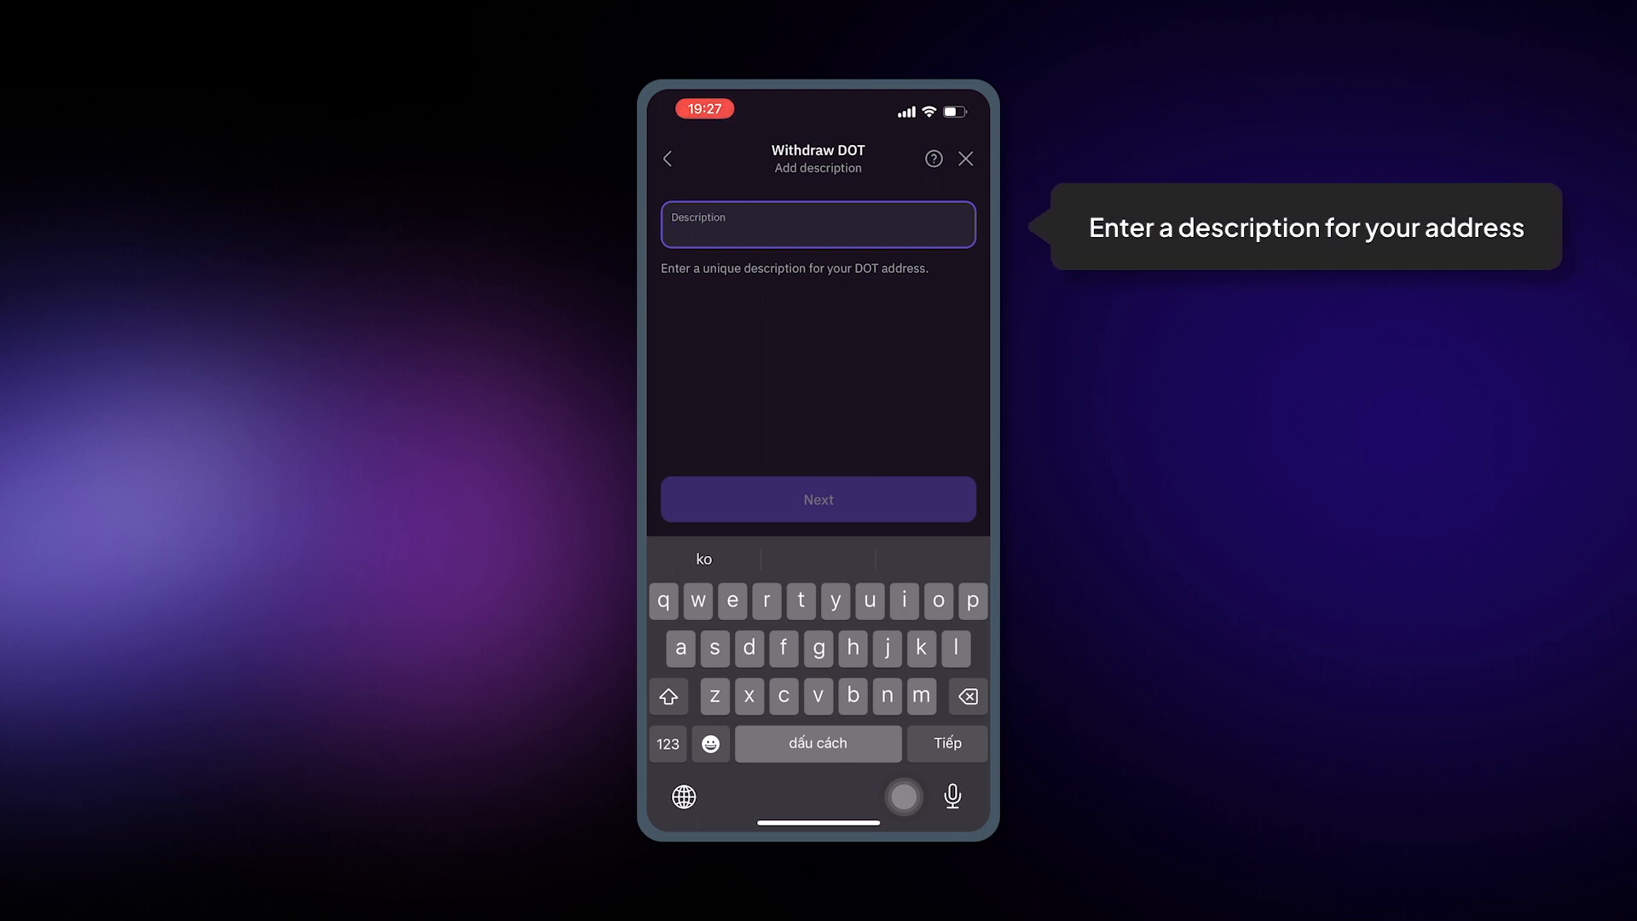
type("Demo")
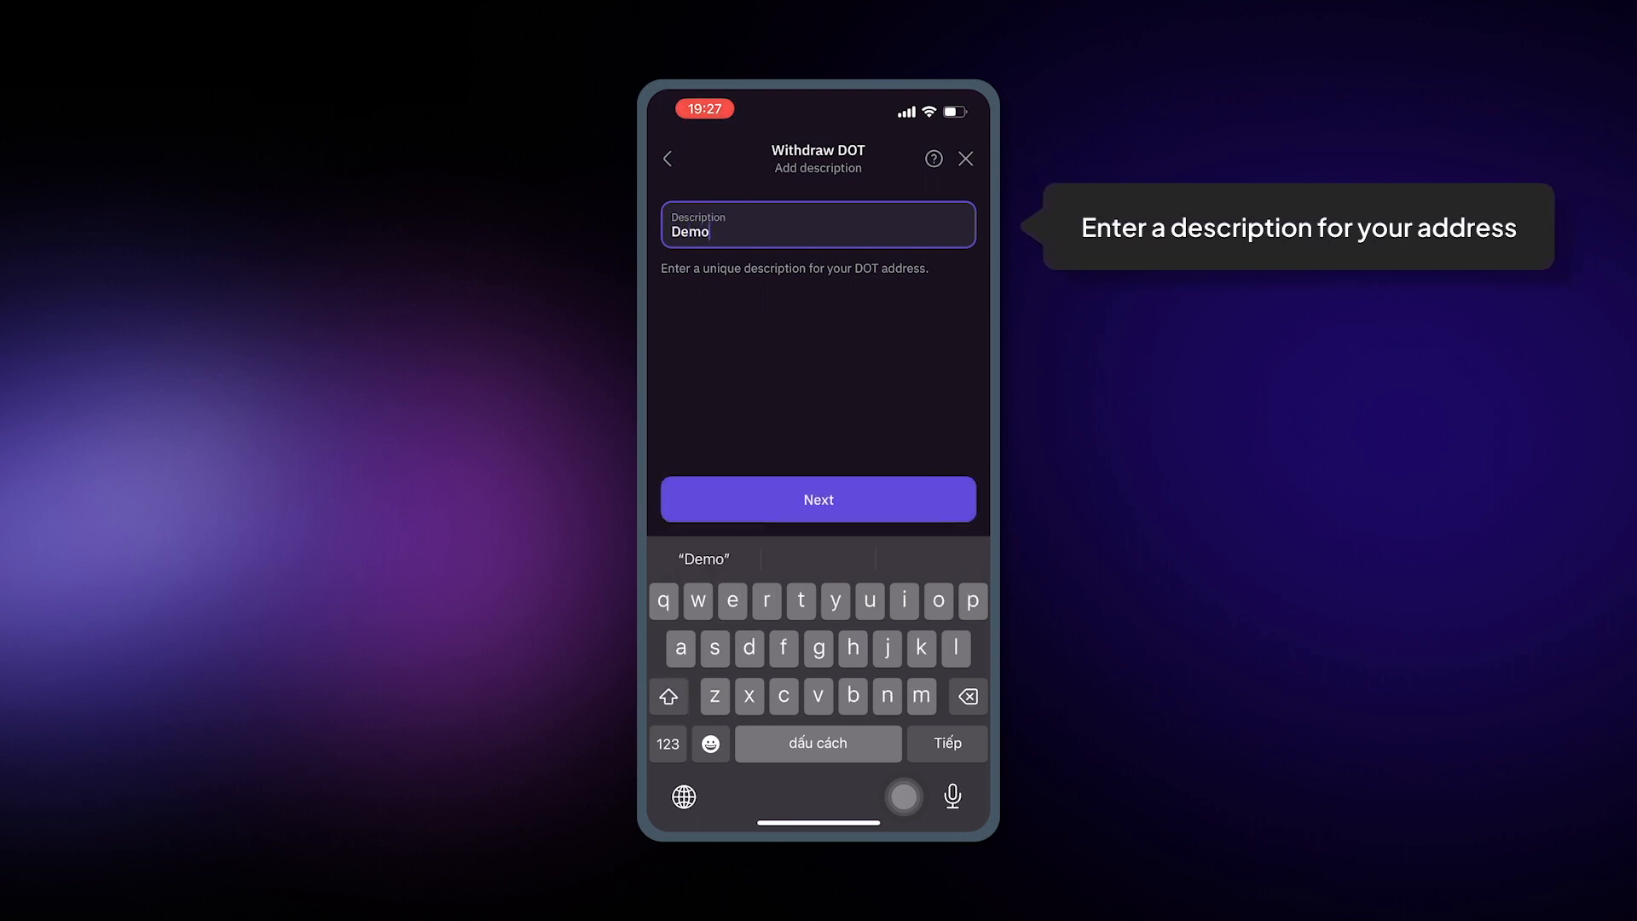
type("SubWallet")
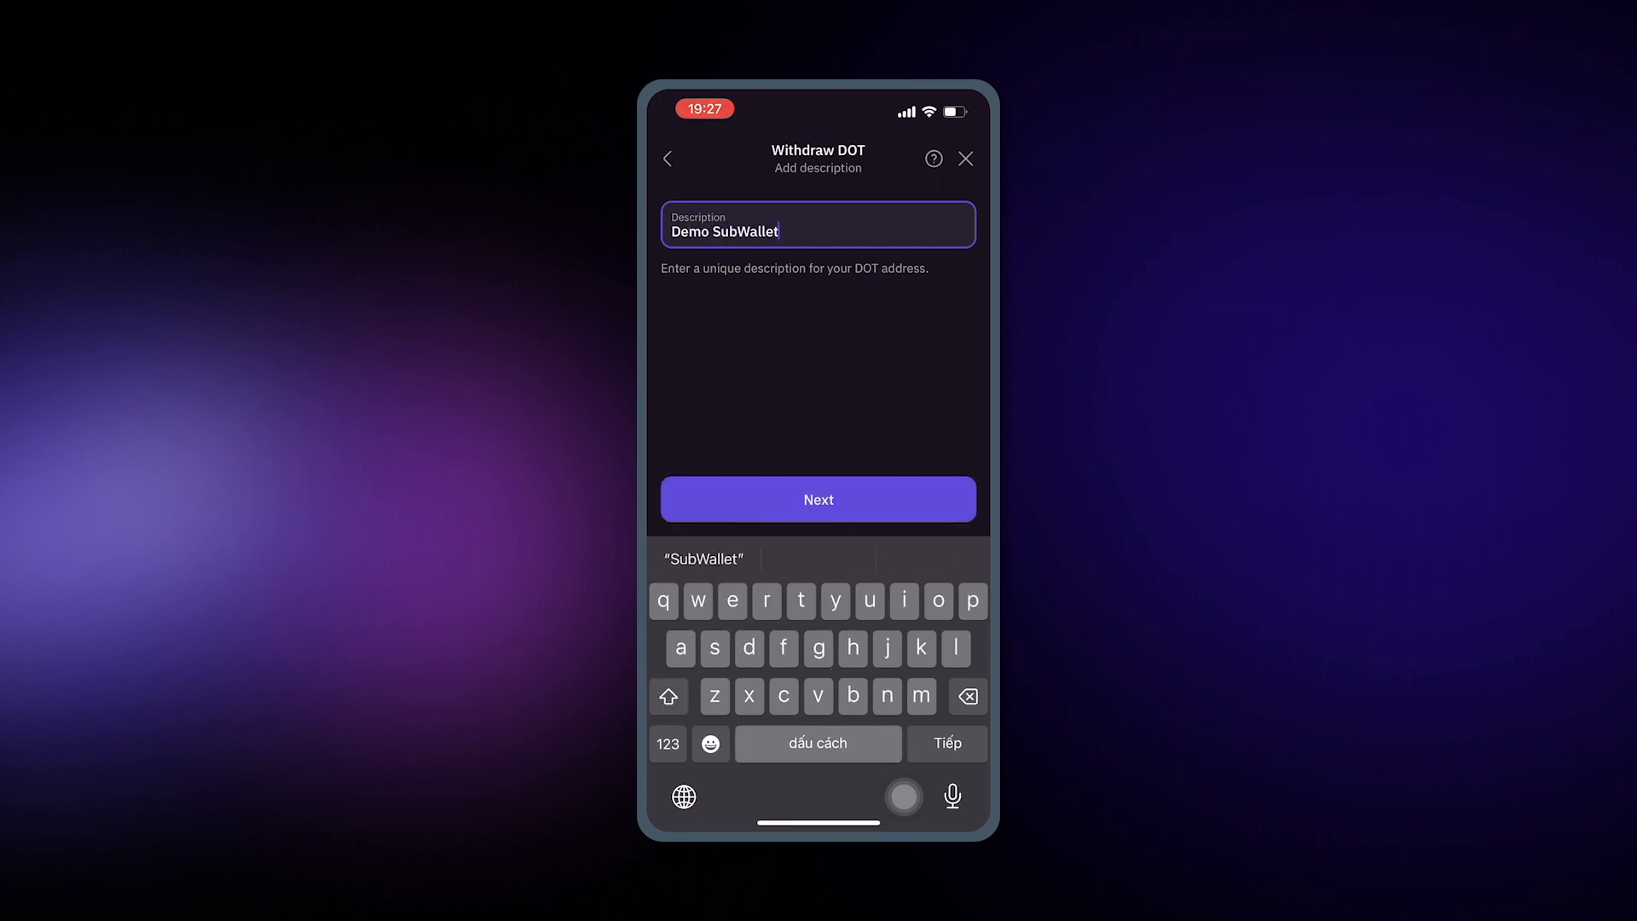
- Save the new DOT withdrawal address and acknowledge the email confirmation
left_click(819, 499)
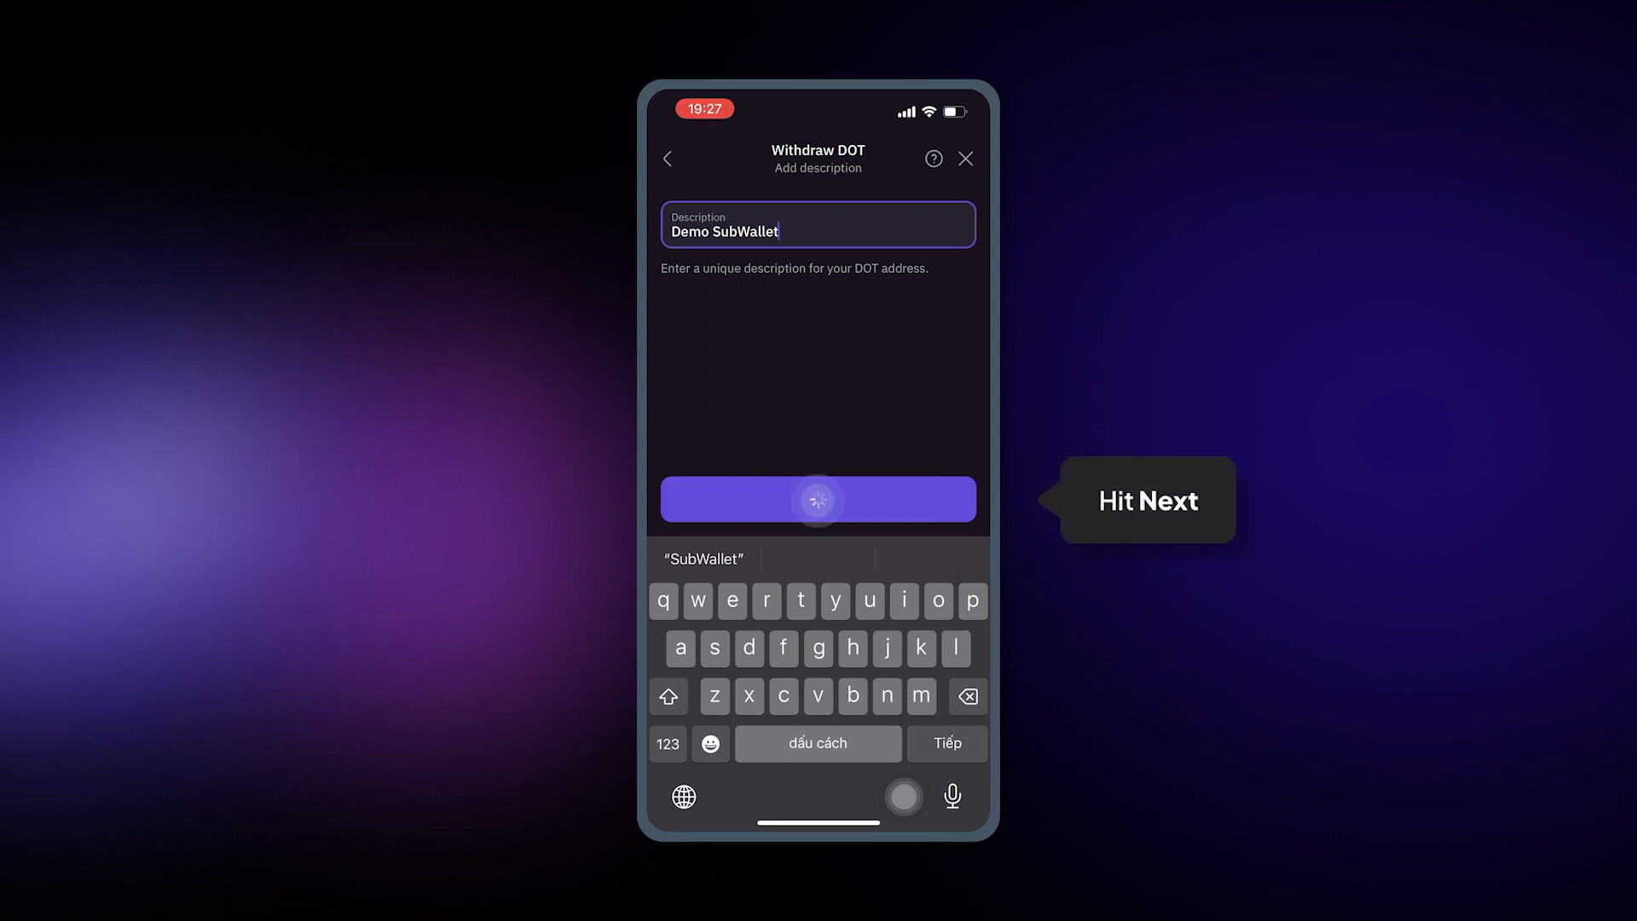
left_click(818, 499)
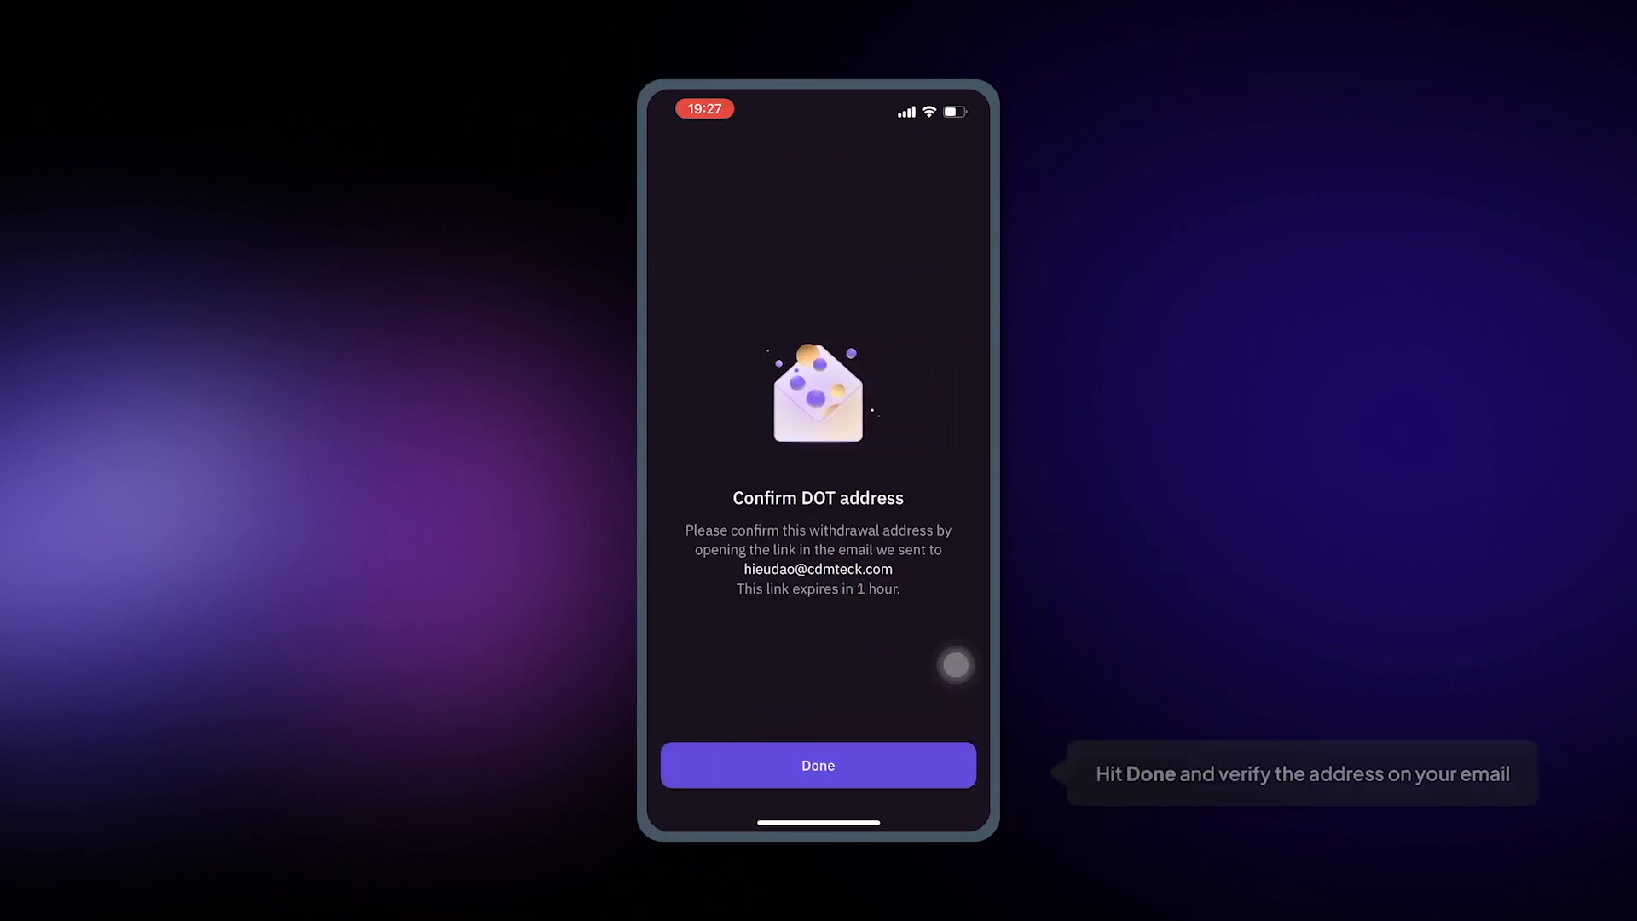
left_click(818, 764)
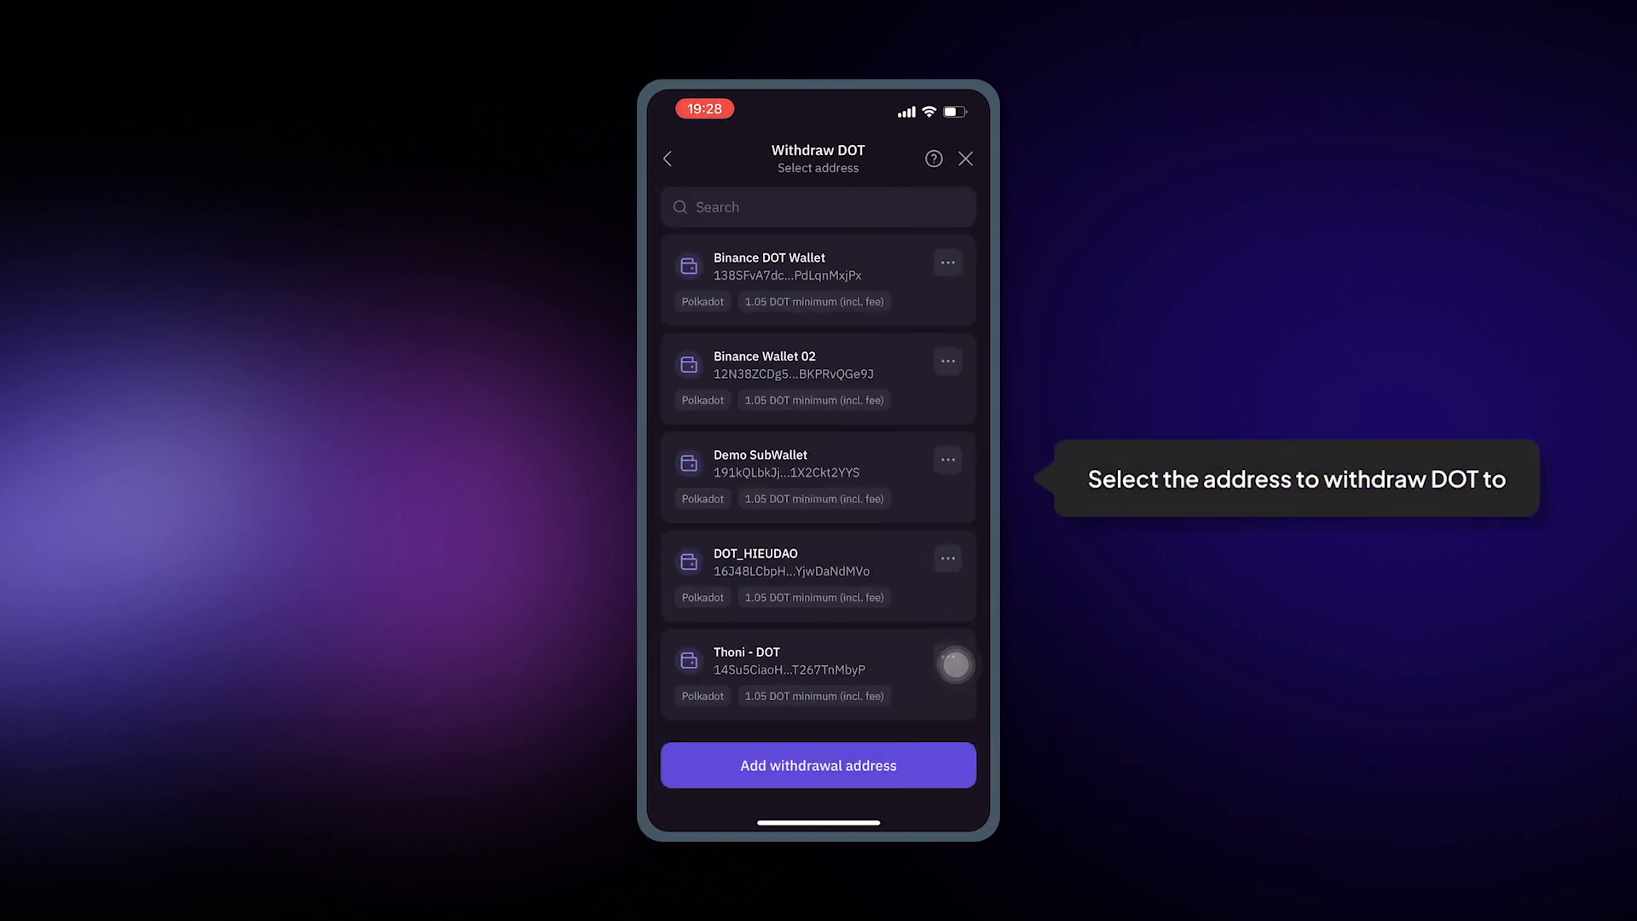
- Withdraw the full 9.95 DOT to the Demo SubWallet address and confirm the summary
left_click(818, 670)
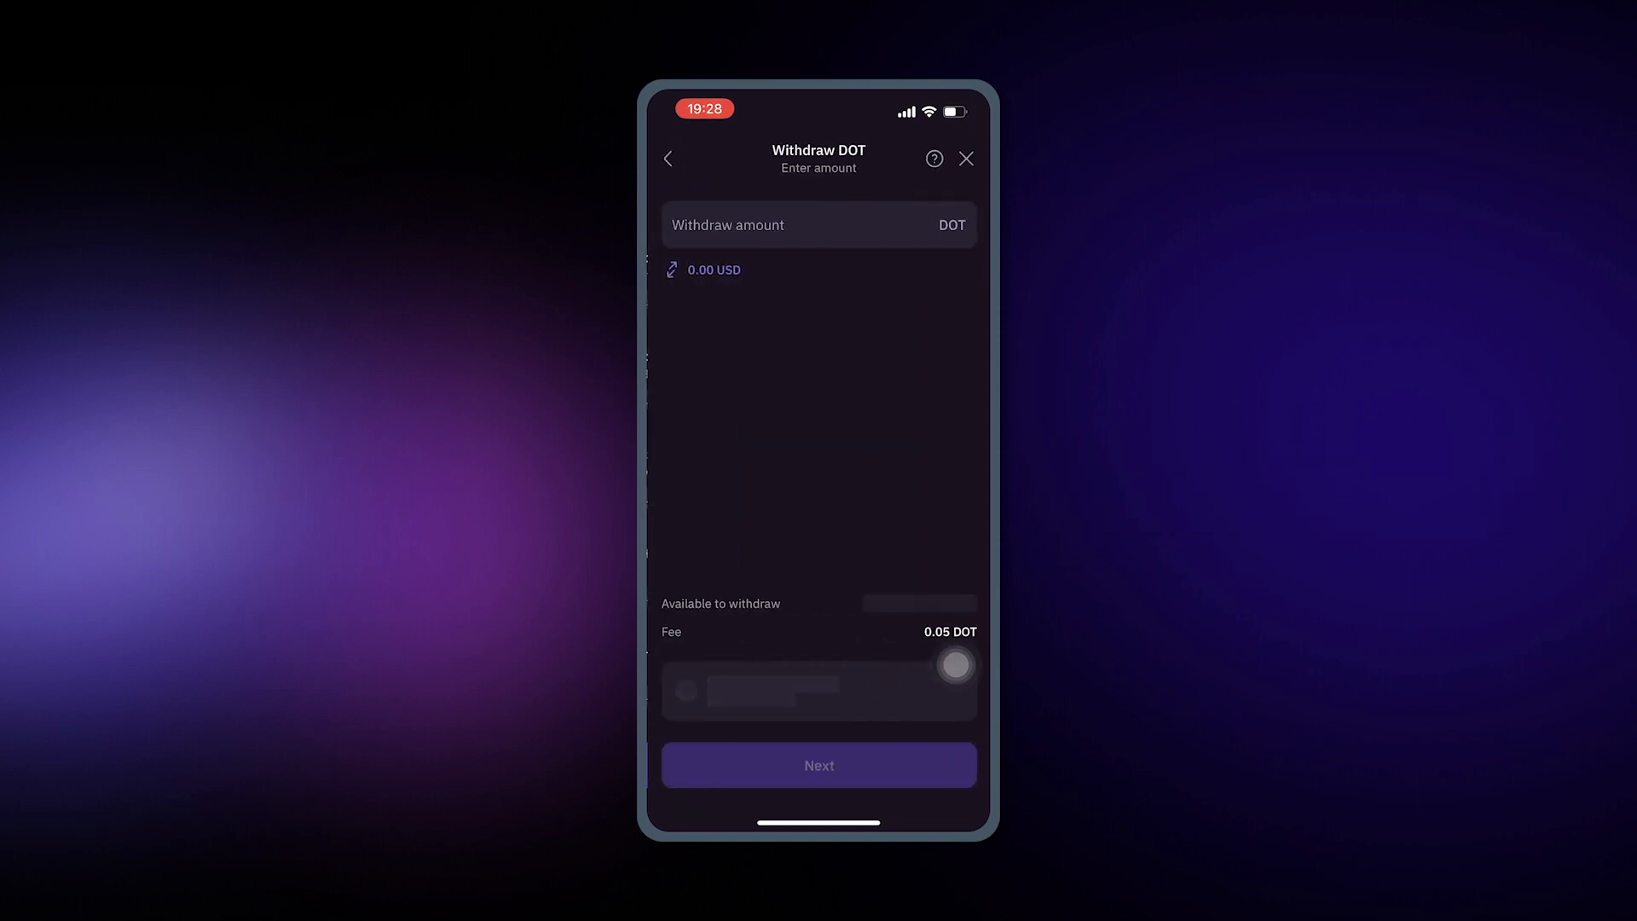
left_click(789, 225)
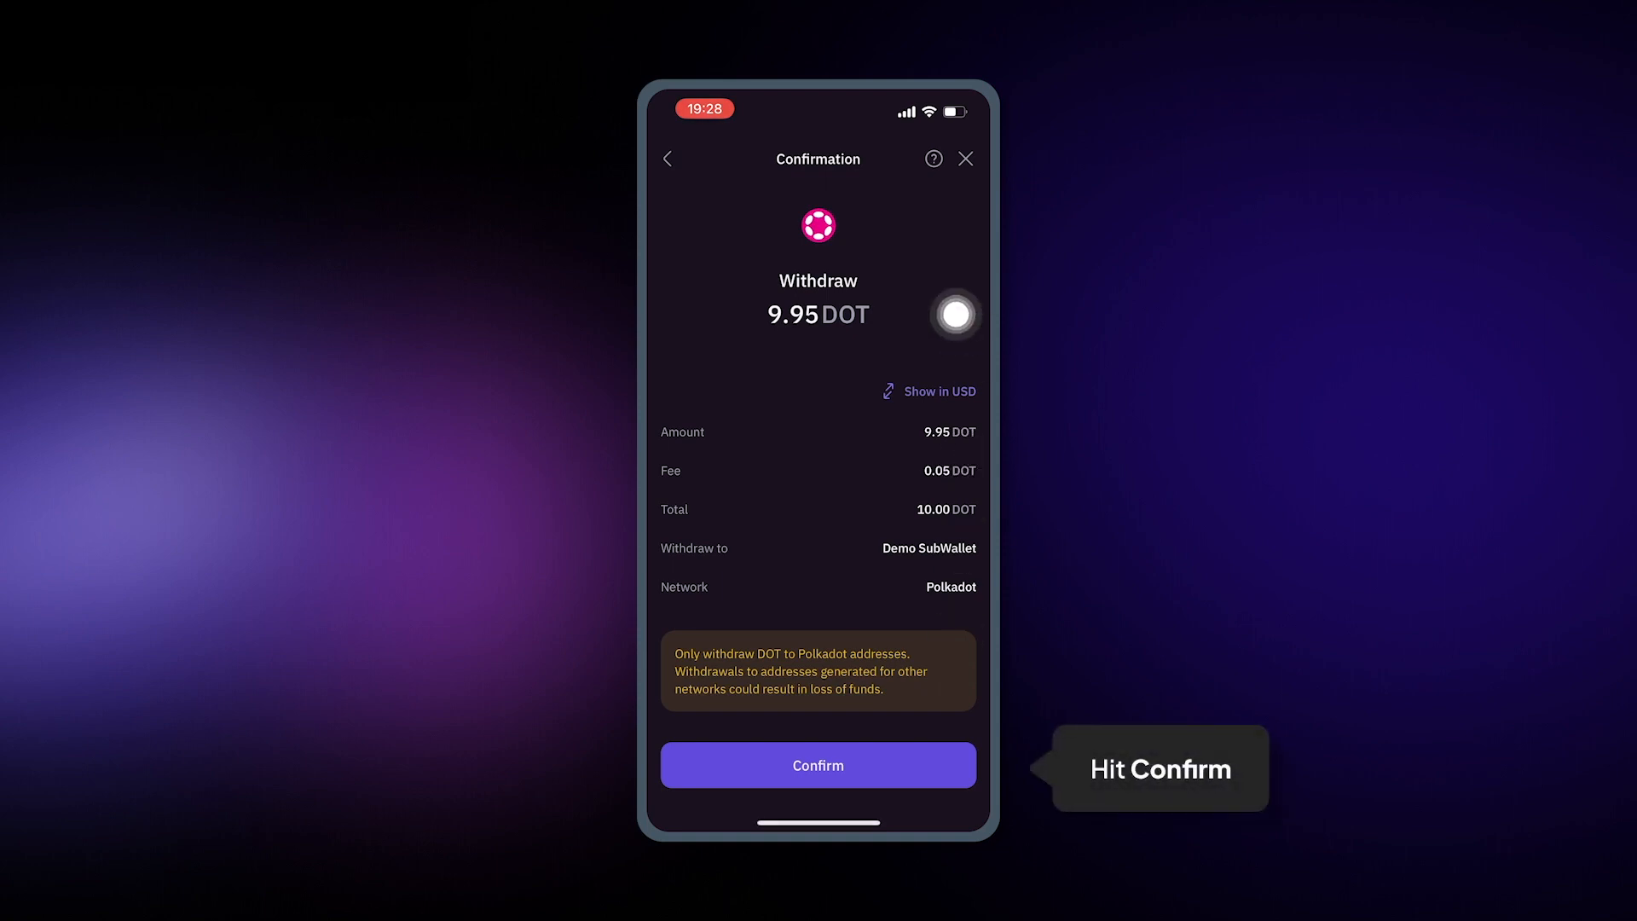
left_click(819, 763)
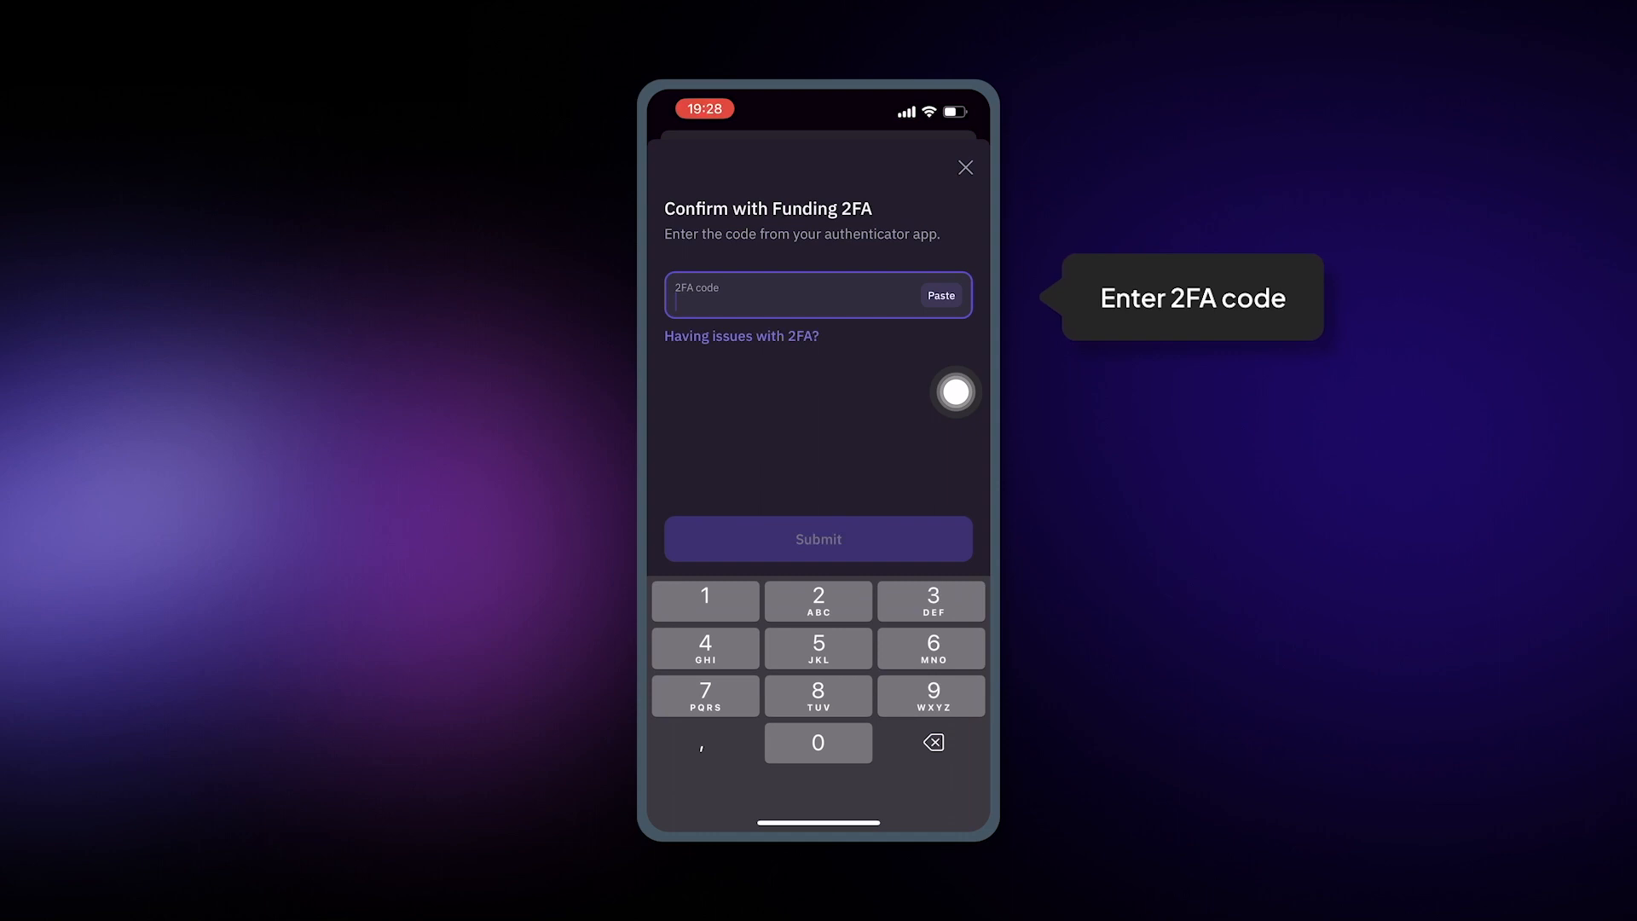
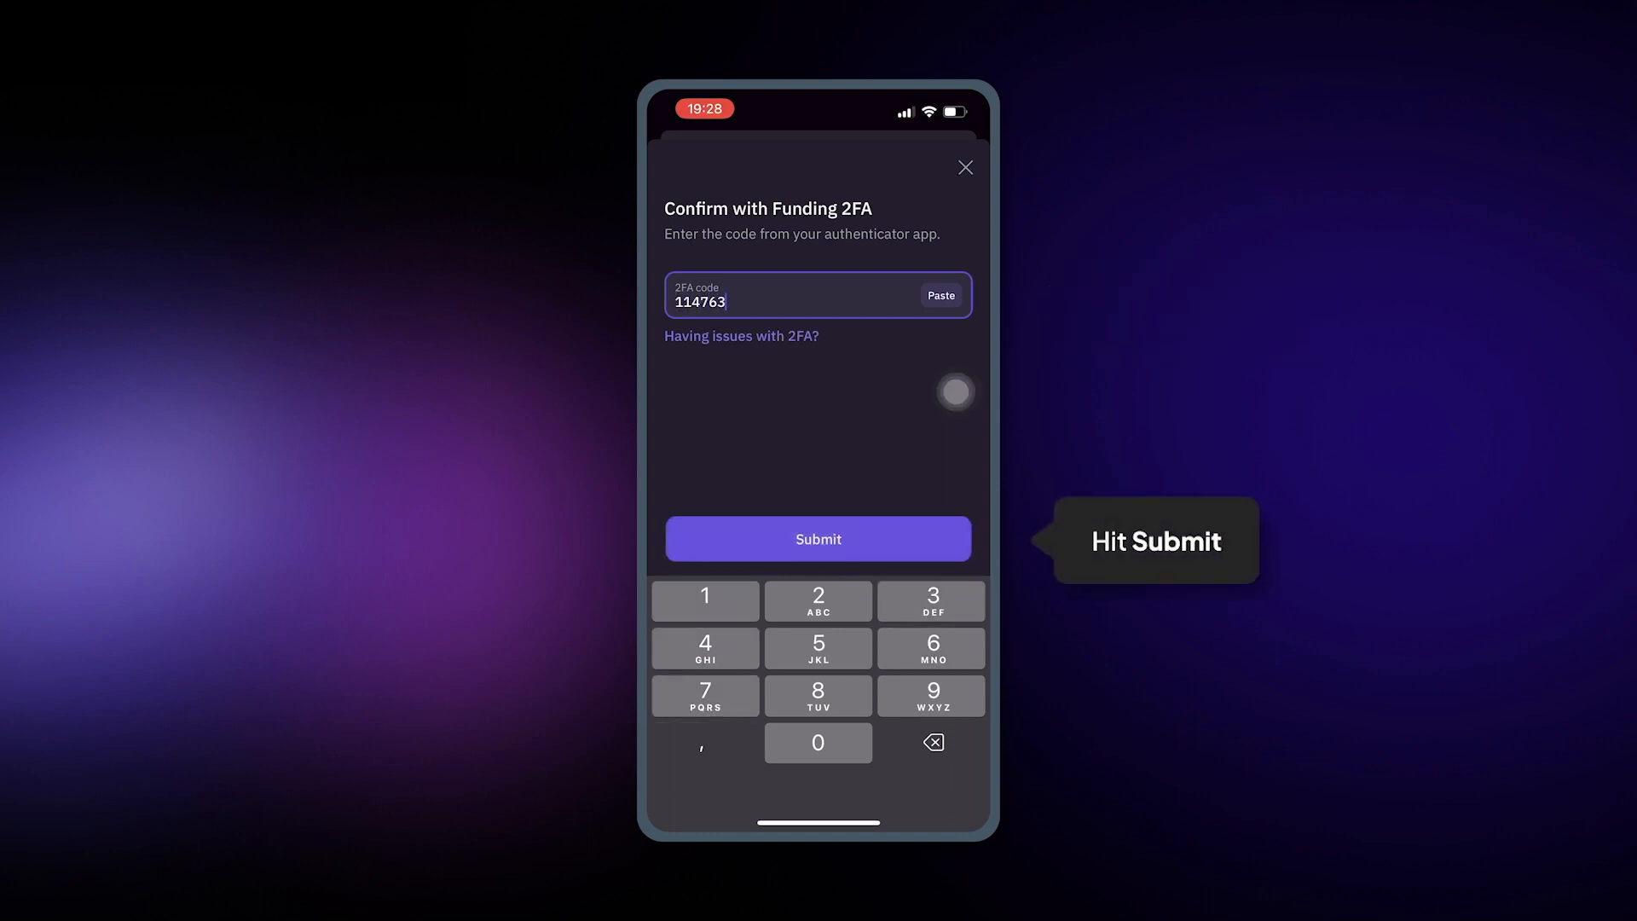
left_click(818, 539)
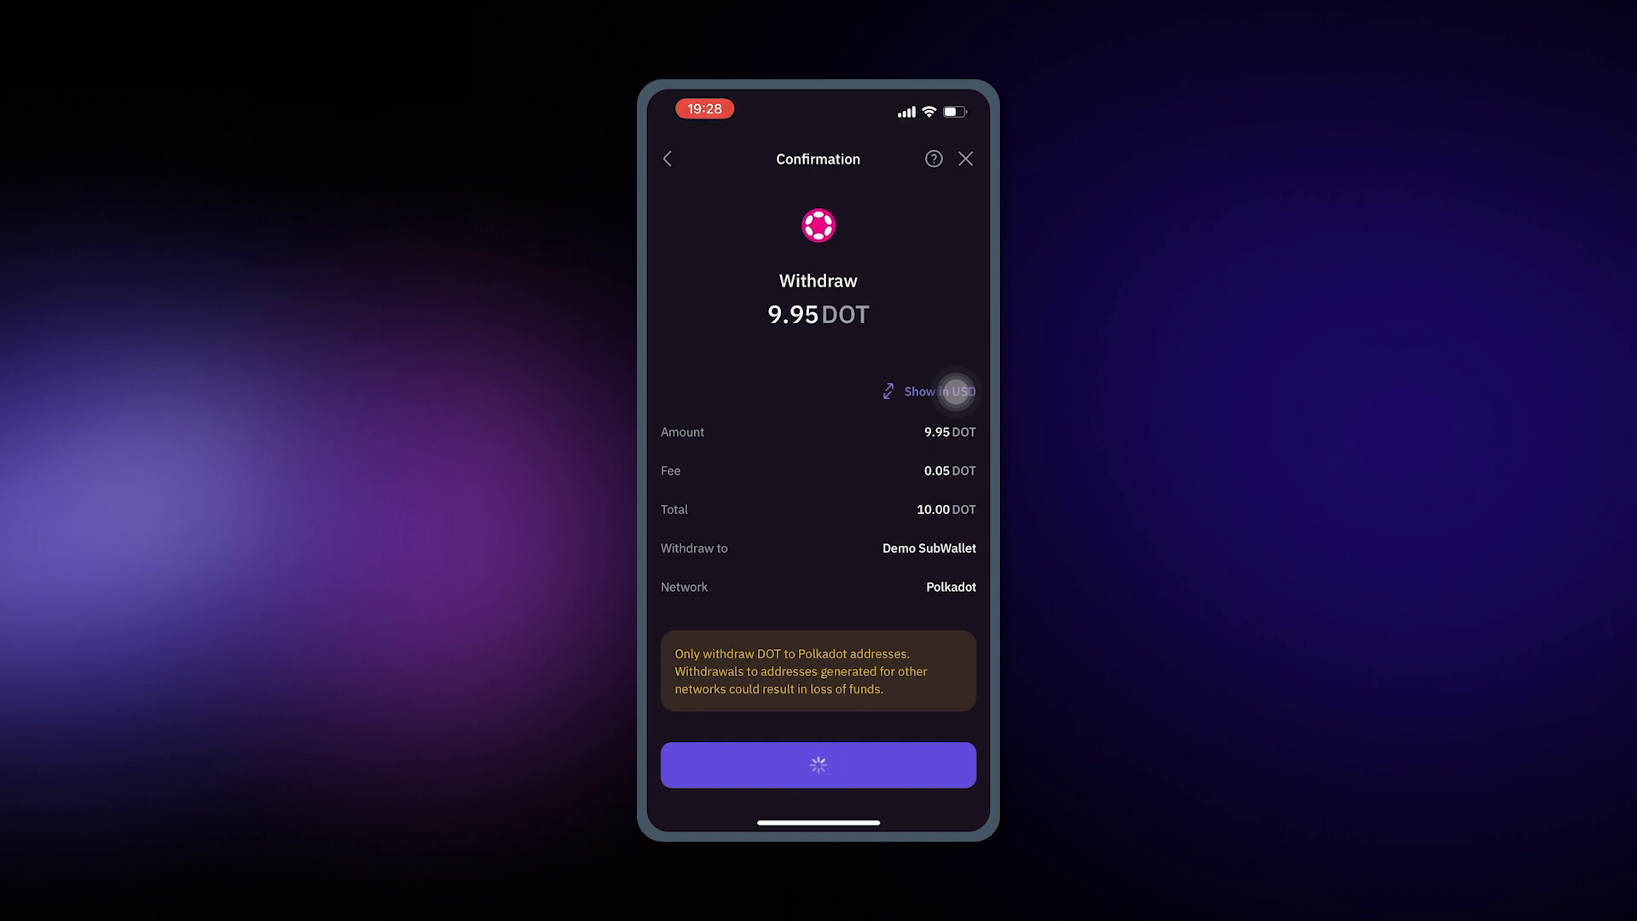
left_click(818, 764)
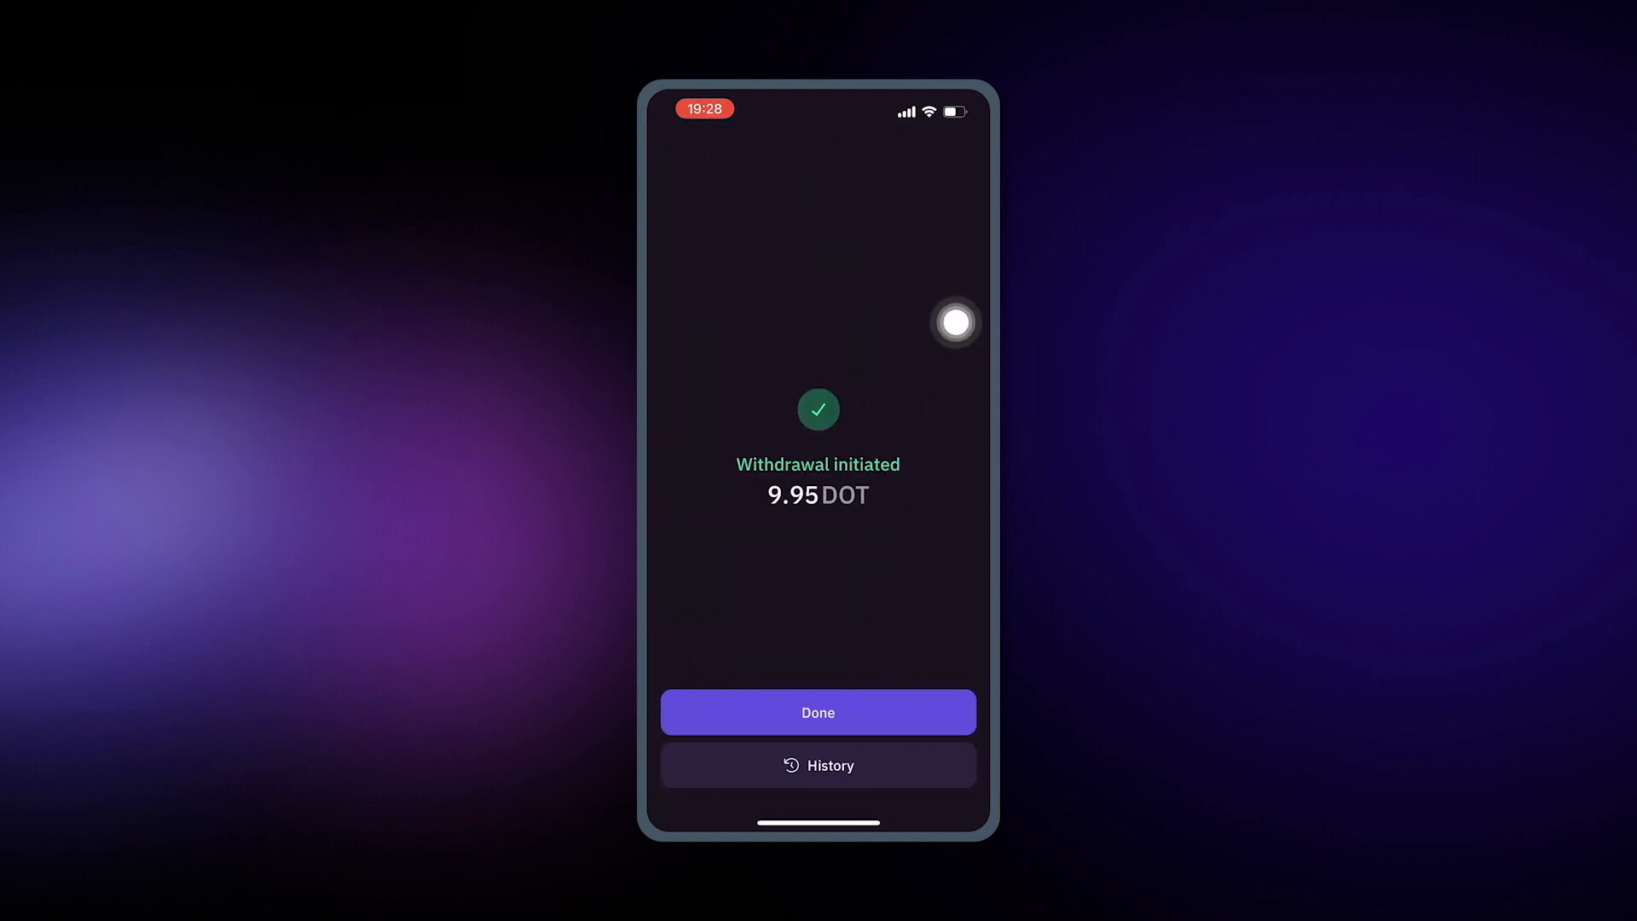
left_click(818, 713)
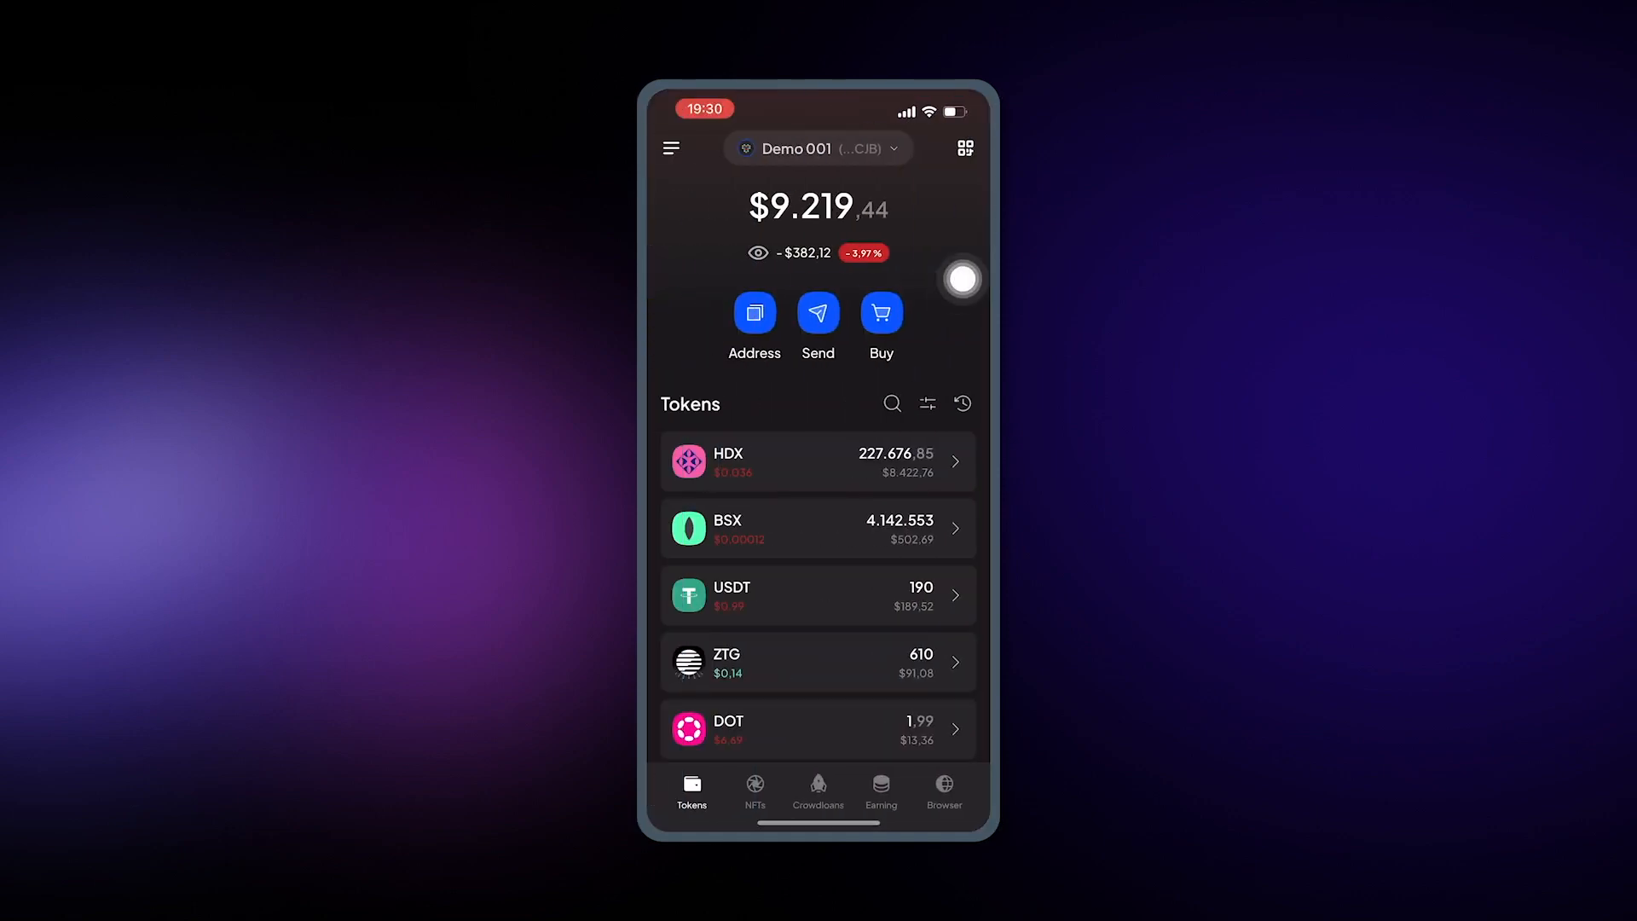
mouse_move(955, 293)
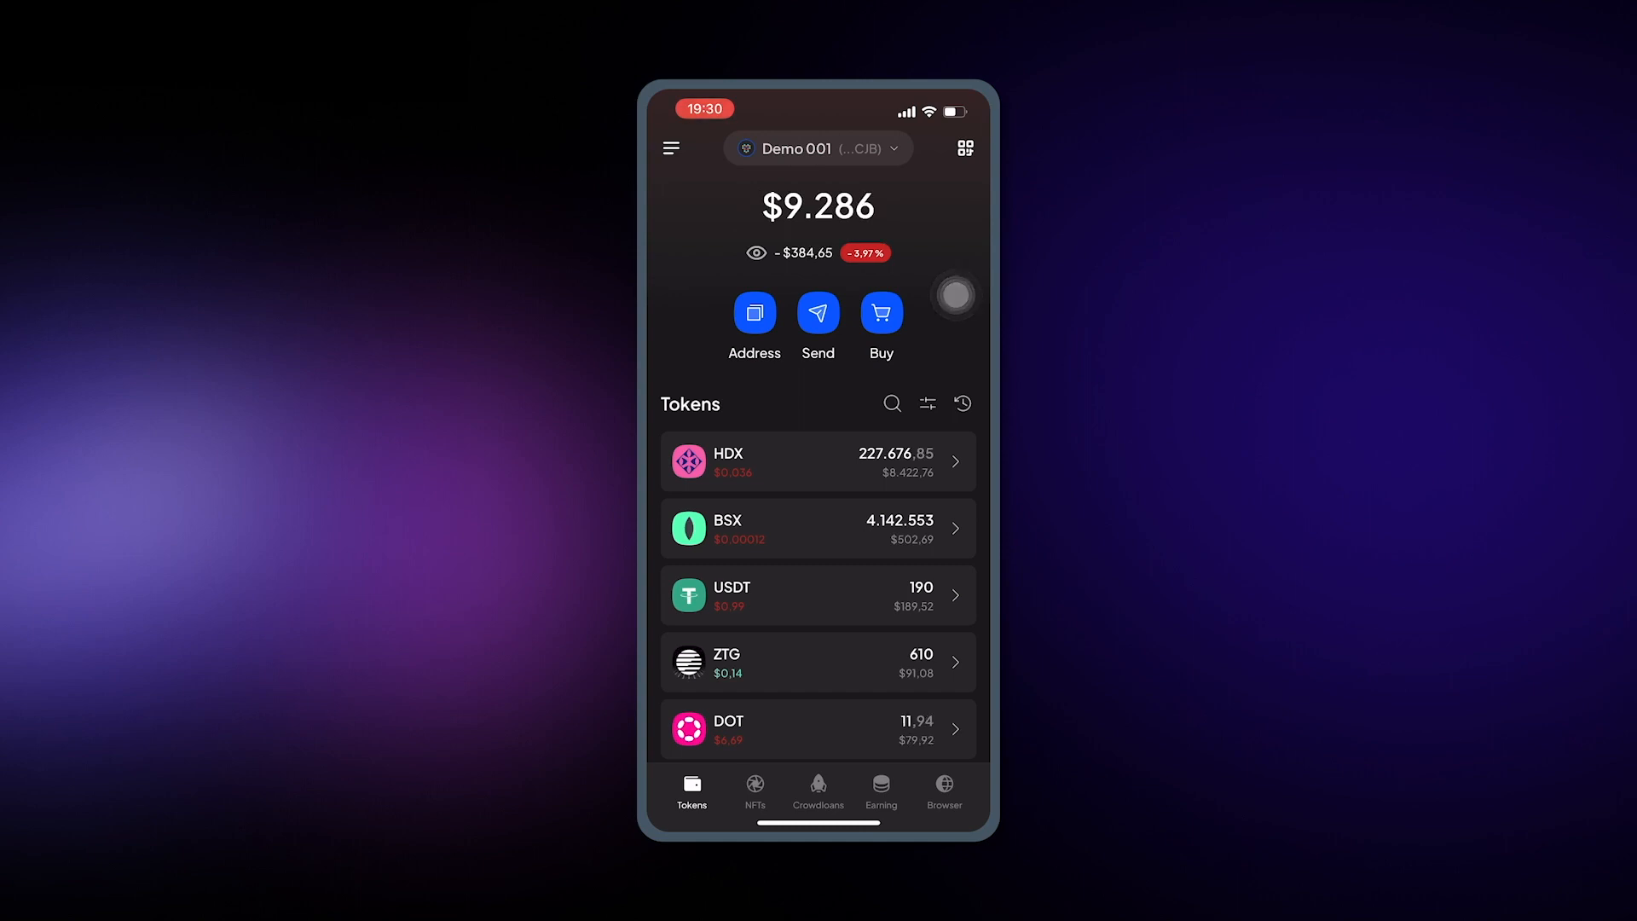
- View the DOT token breakdown showing 9.95 DOT received on Polkadot
left_click(818, 729)
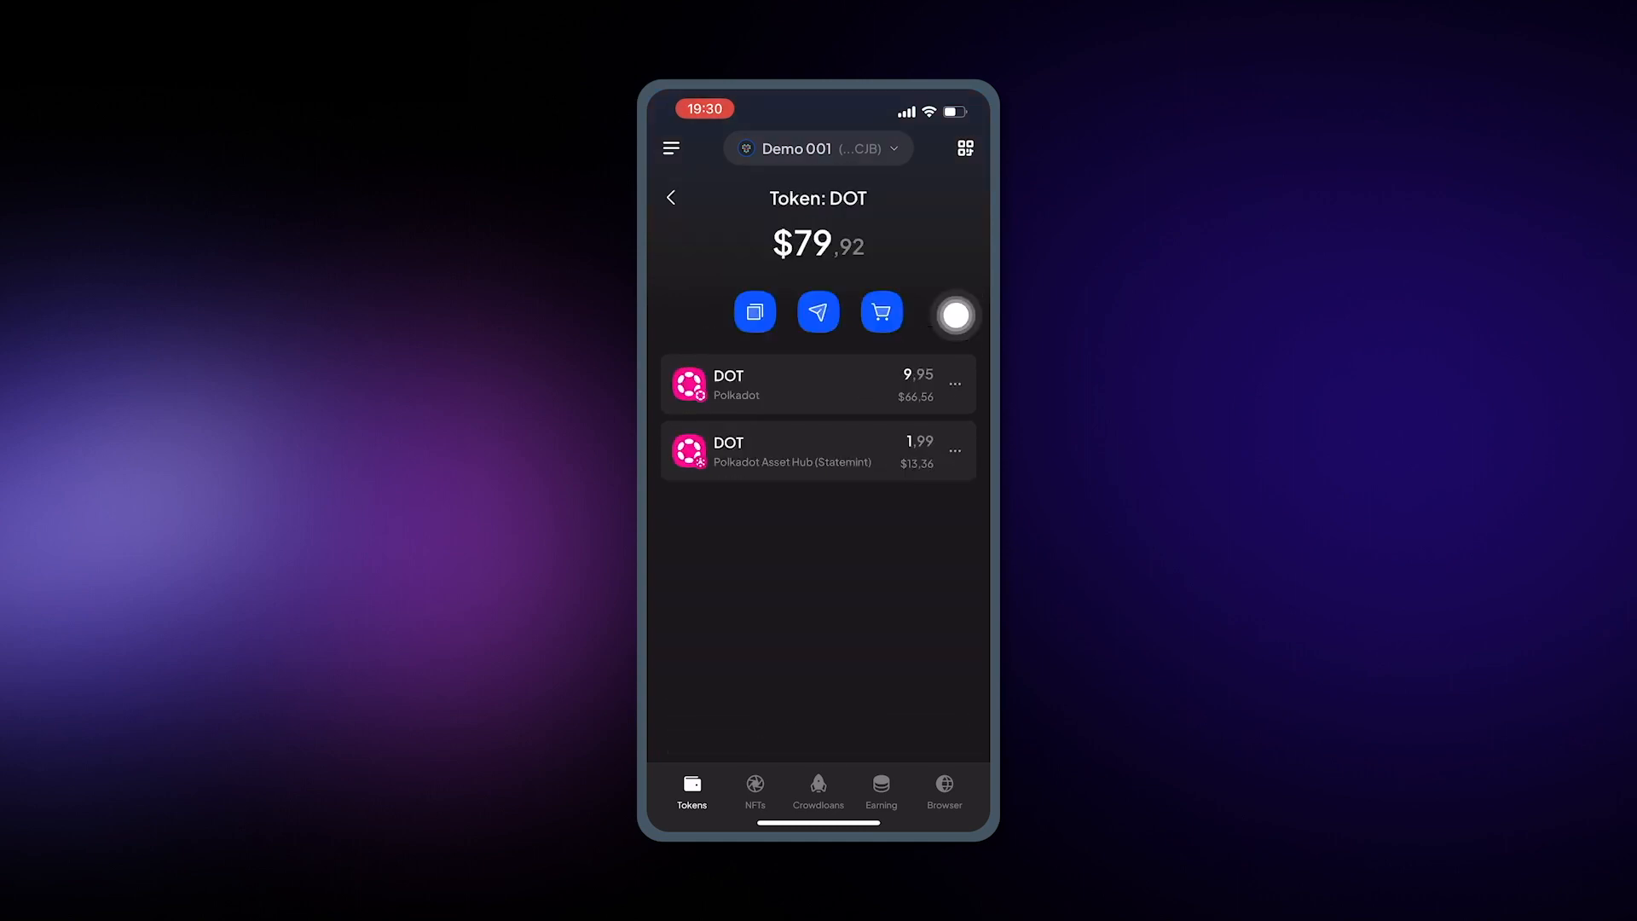